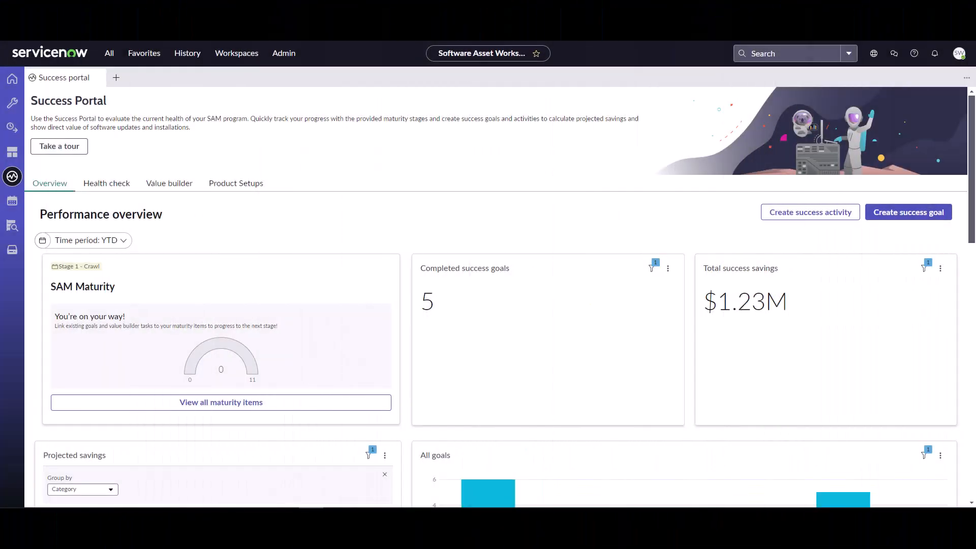
pyautogui.moveTo(566, 229)
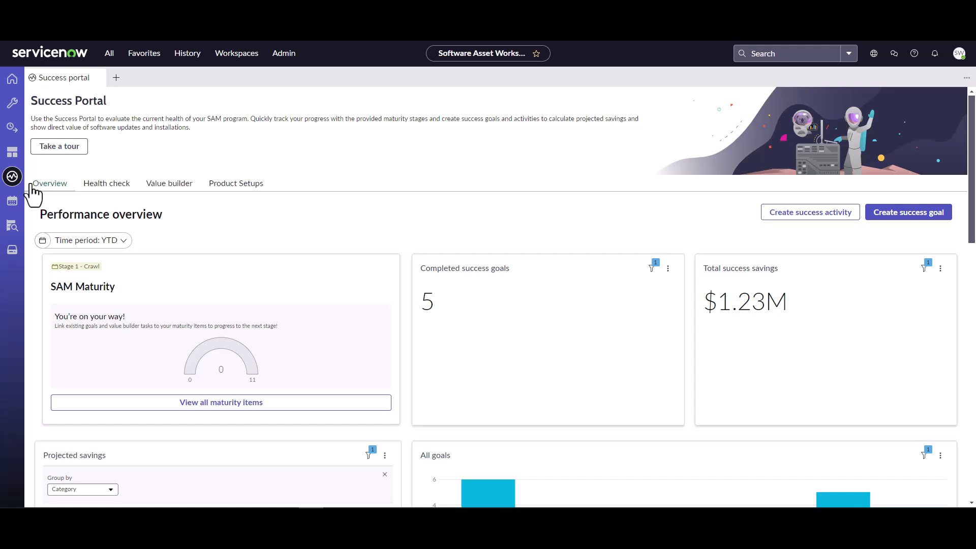
pyautogui.moveTo(169, 183)
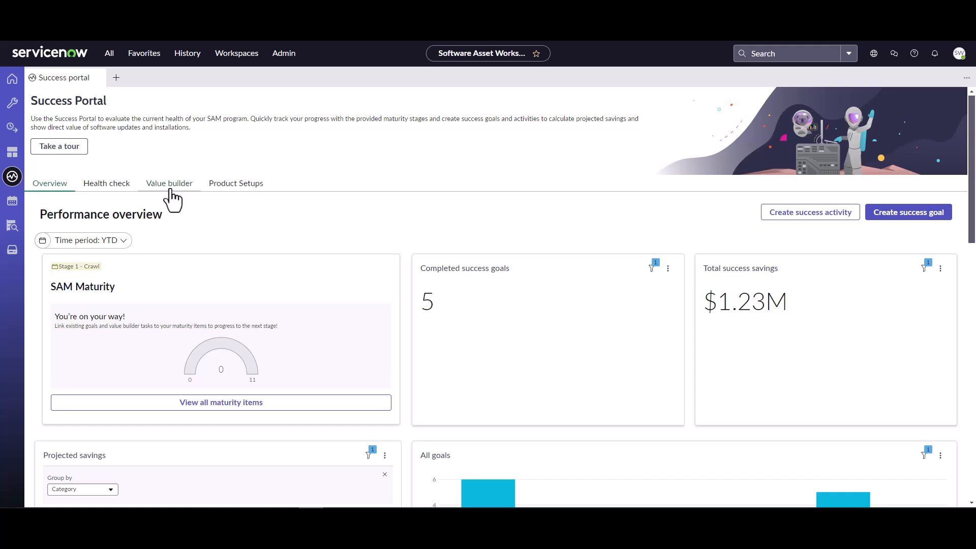
# Step: Show the Value builder view and its SAM apps, publisher pack and usage under management charts
pyautogui.click(169, 183)
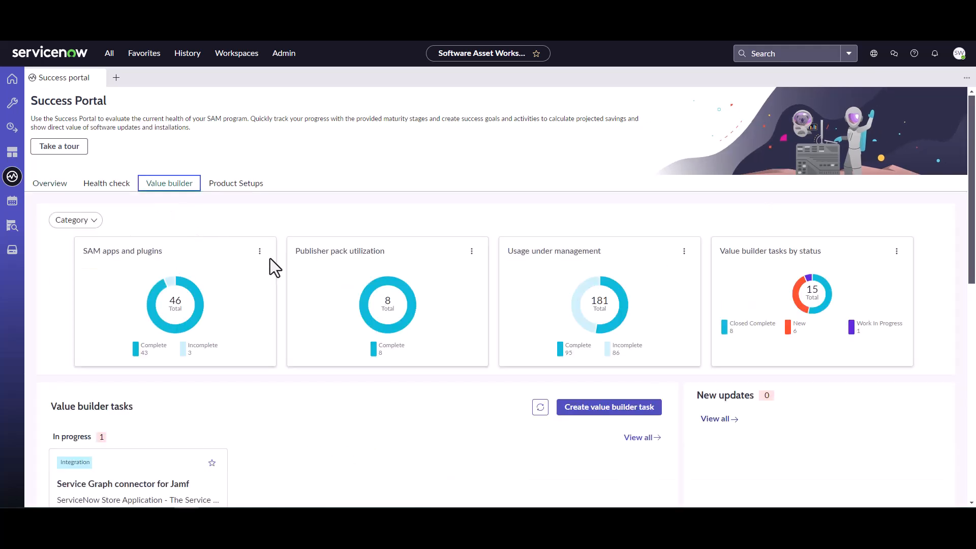
pyautogui.moveTo(151, 284)
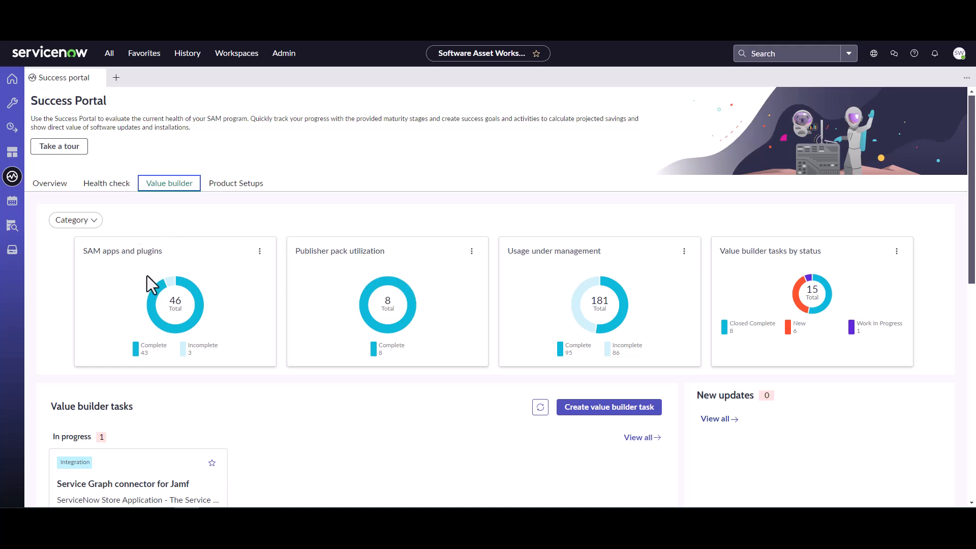
pyautogui.scroll(-3)
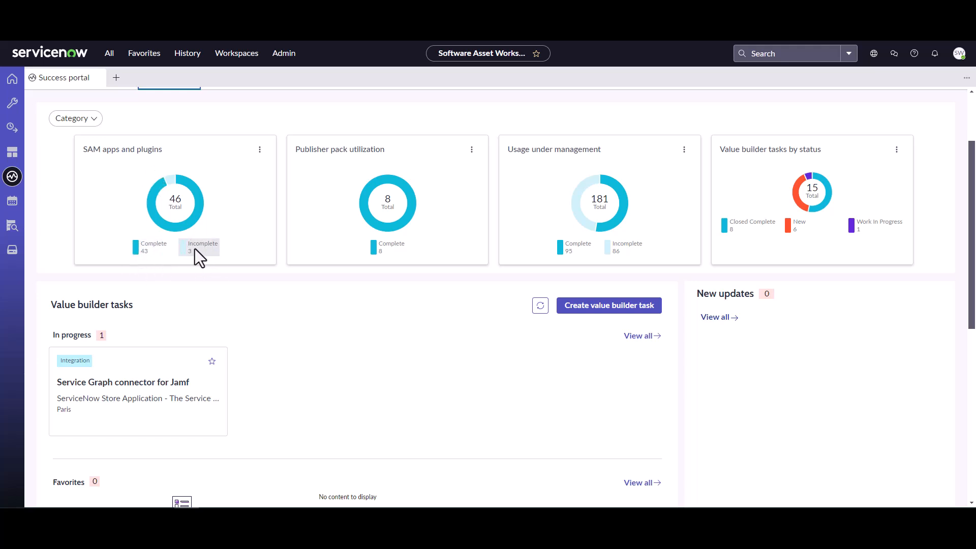
pyautogui.moveTo(320, 188)
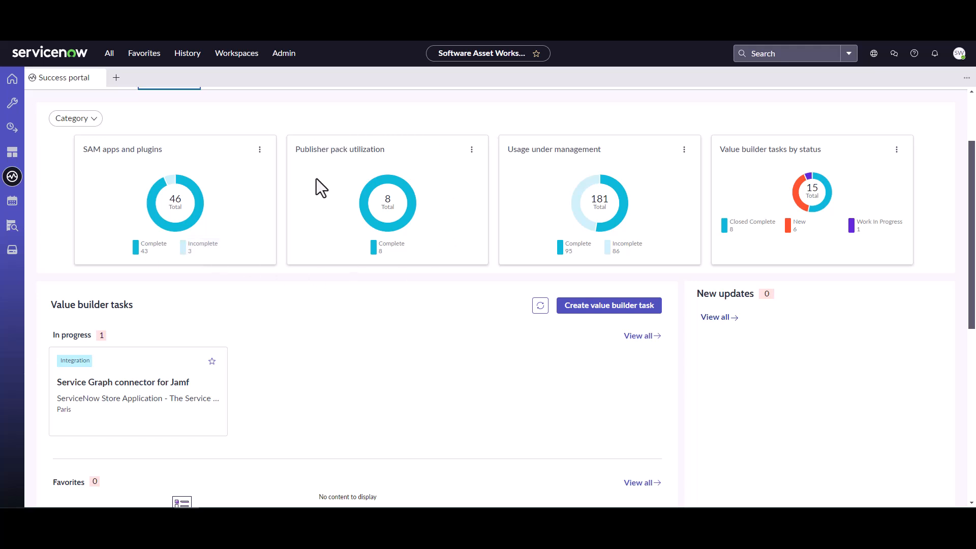
pyautogui.moveTo(407, 181)
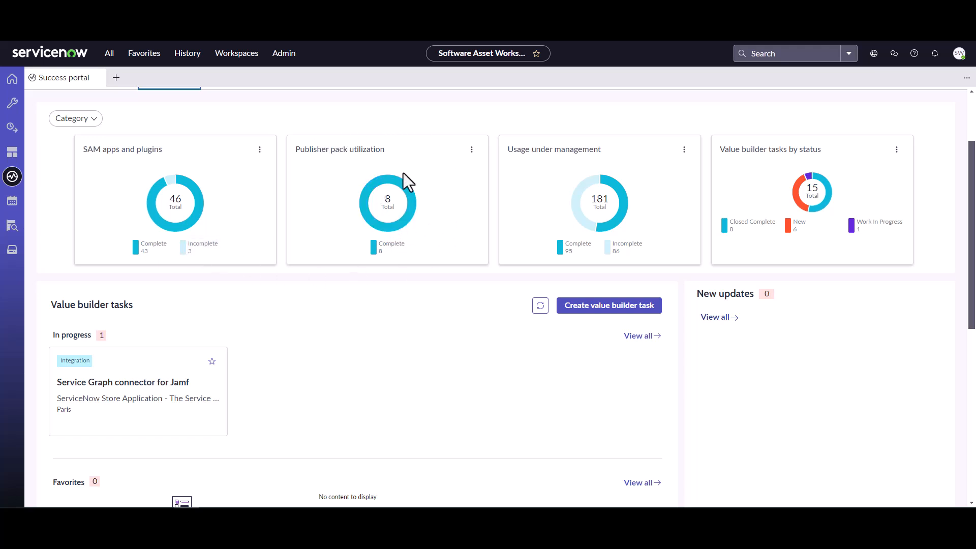
pyautogui.moveTo(404, 211)
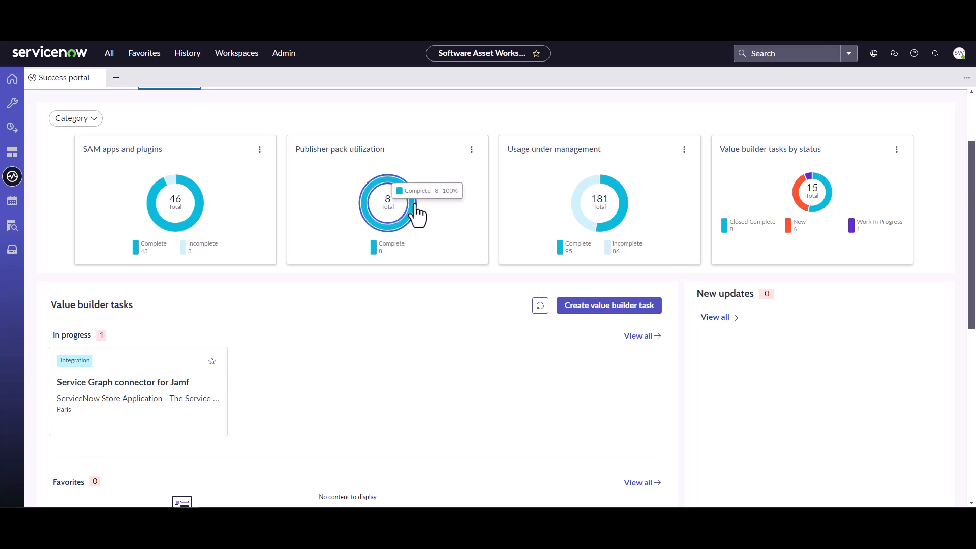
pyautogui.moveTo(553, 183)
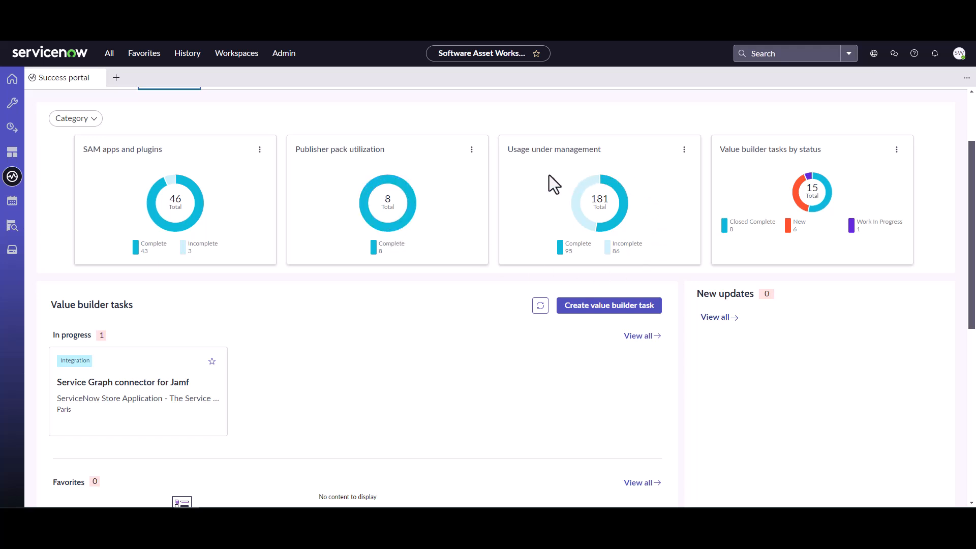
pyautogui.moveTo(559, 192)
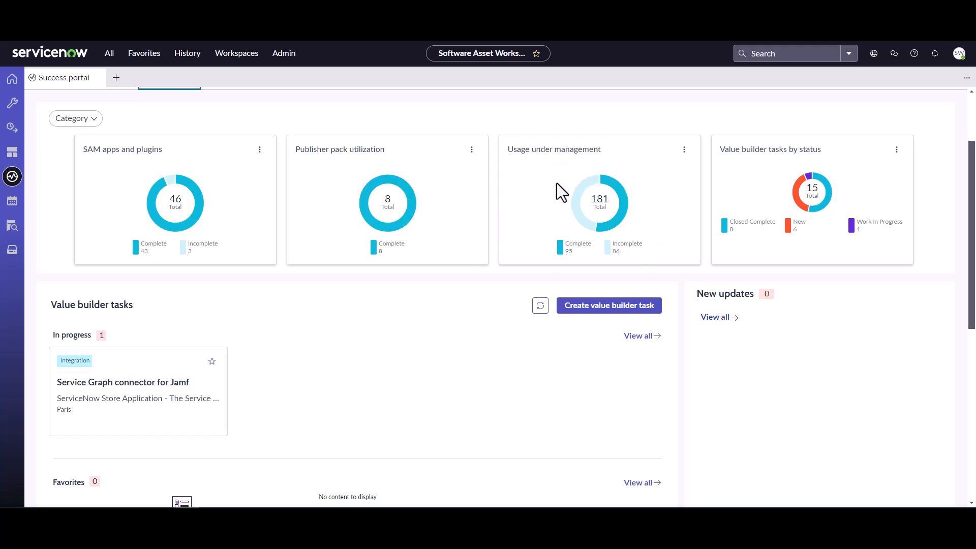
pyautogui.moveTo(618, 199)
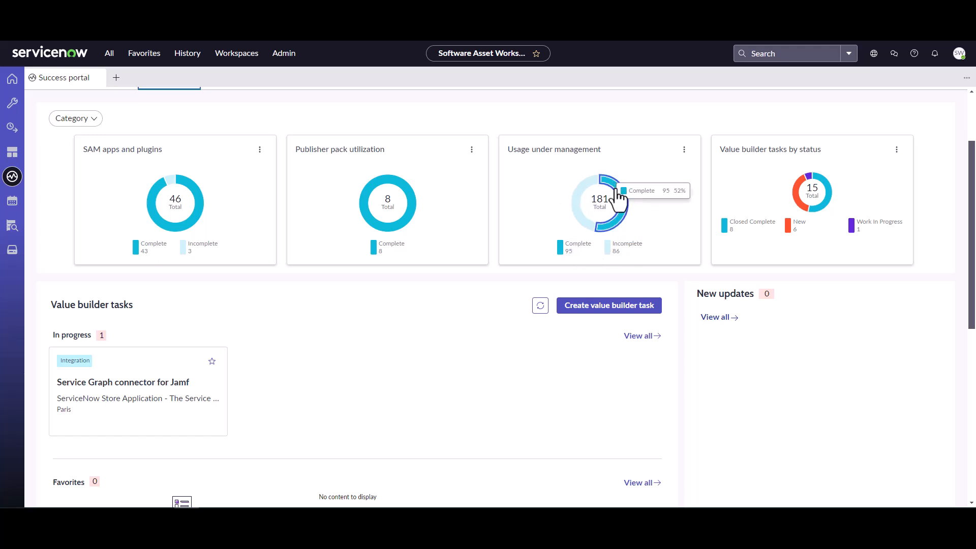
pyautogui.moveTo(622, 247)
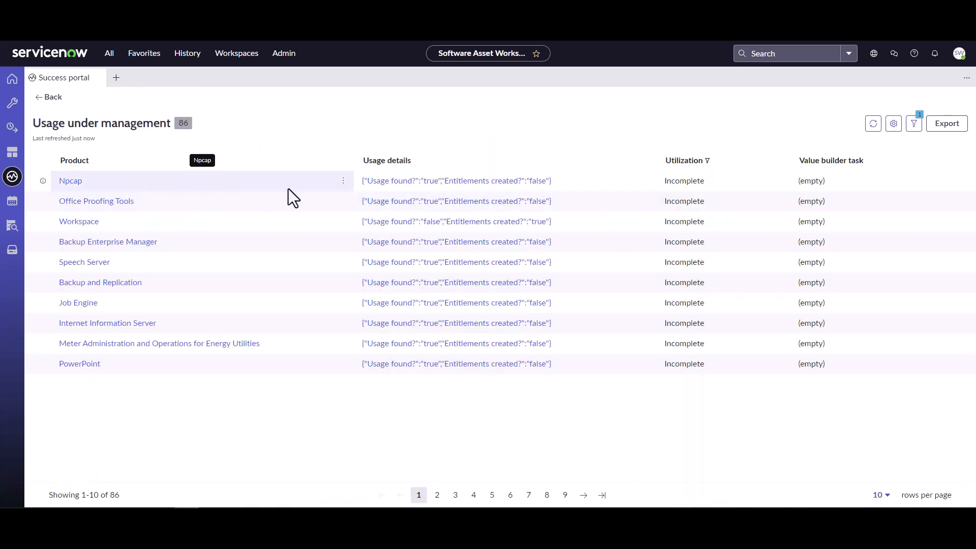
pyautogui.moveTo(94, 187)
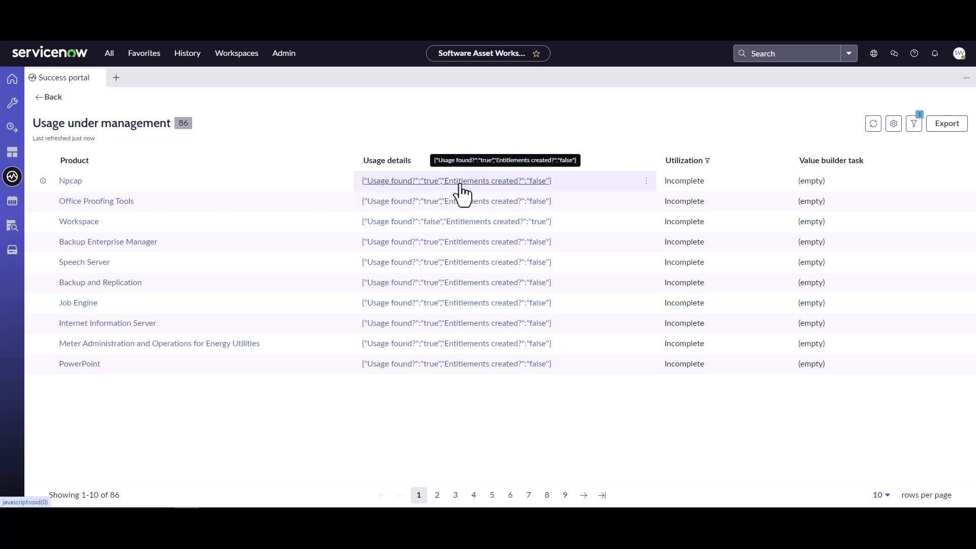
pyautogui.moveTo(420, 196)
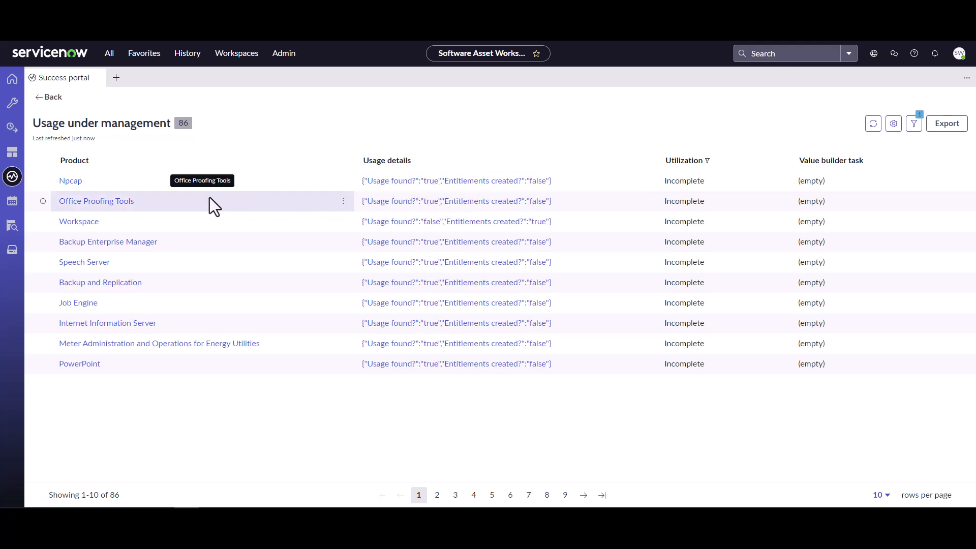
pyautogui.moveTo(79, 220)
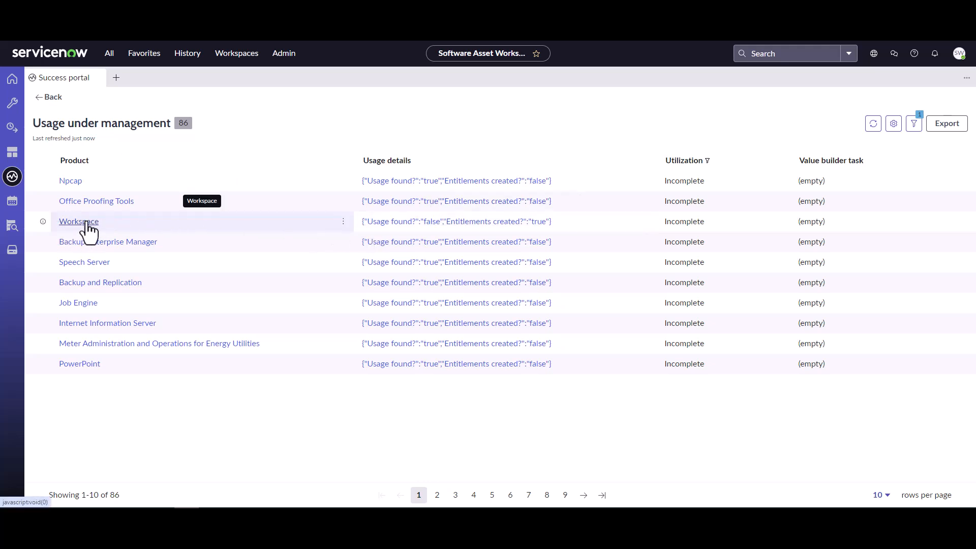
pyautogui.moveTo(429, 237)
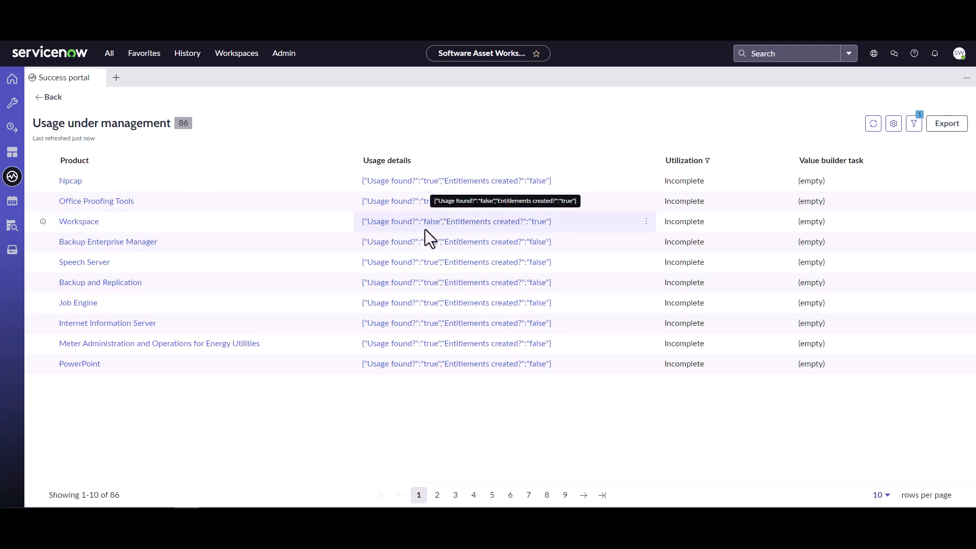
pyautogui.moveTo(482, 224)
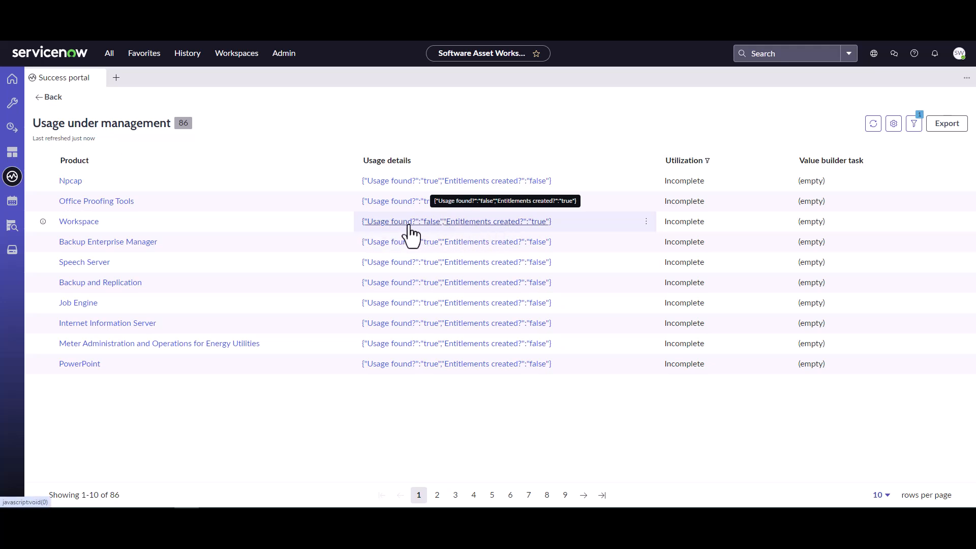
pyautogui.moveTo(137, 112)
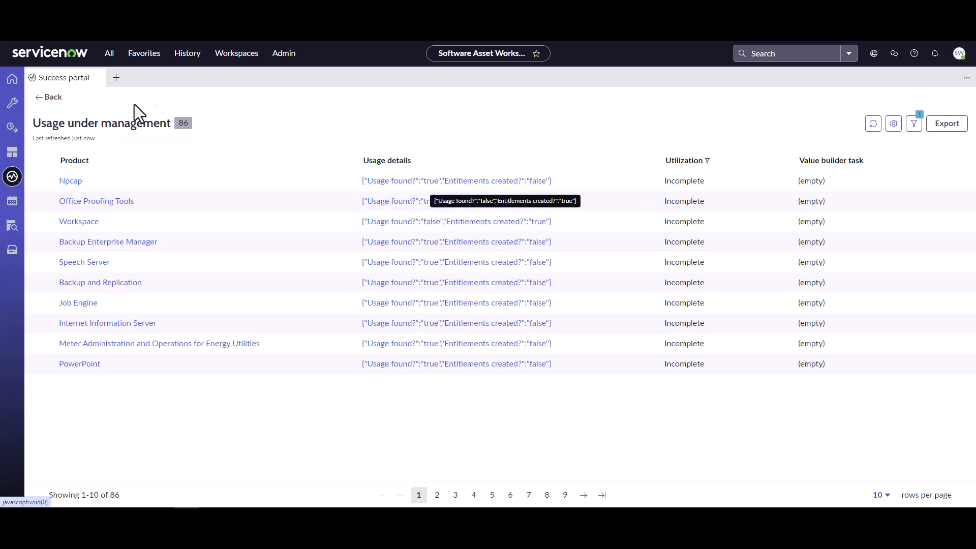
# Step: Return to the value builder dashboard and bring the Success Guides and New Value builder tasks carousels into view
pyautogui.click(48, 98)
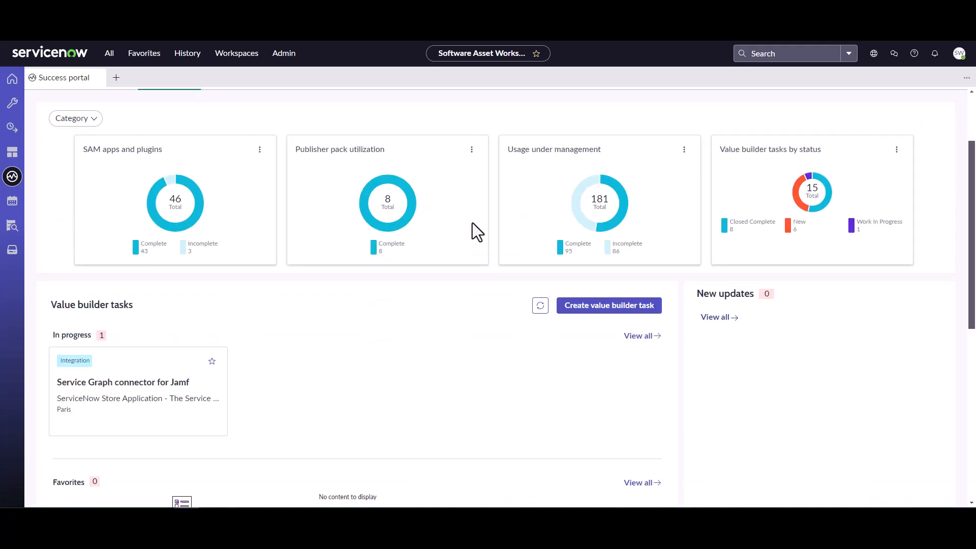
pyautogui.scroll(-3)
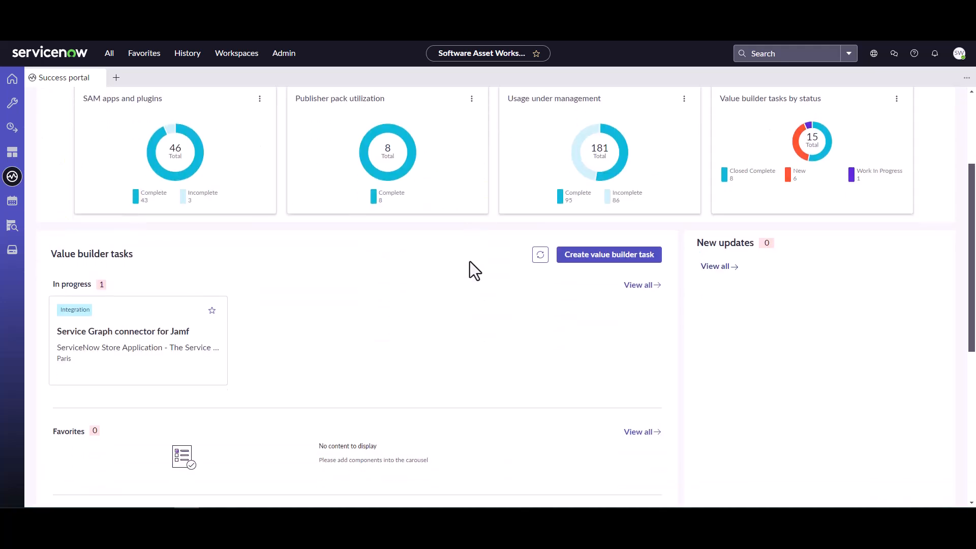
pyautogui.scroll(-3)
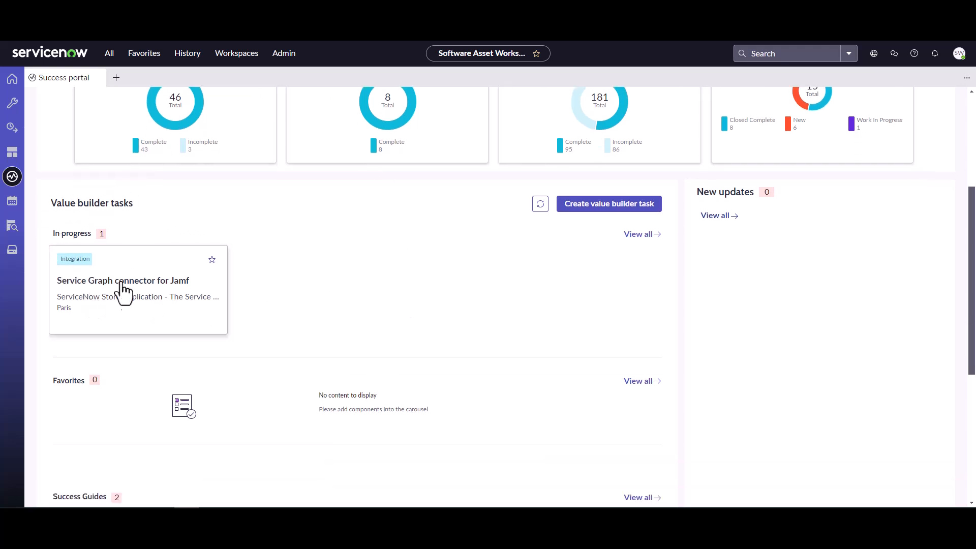
pyautogui.scroll(-3)
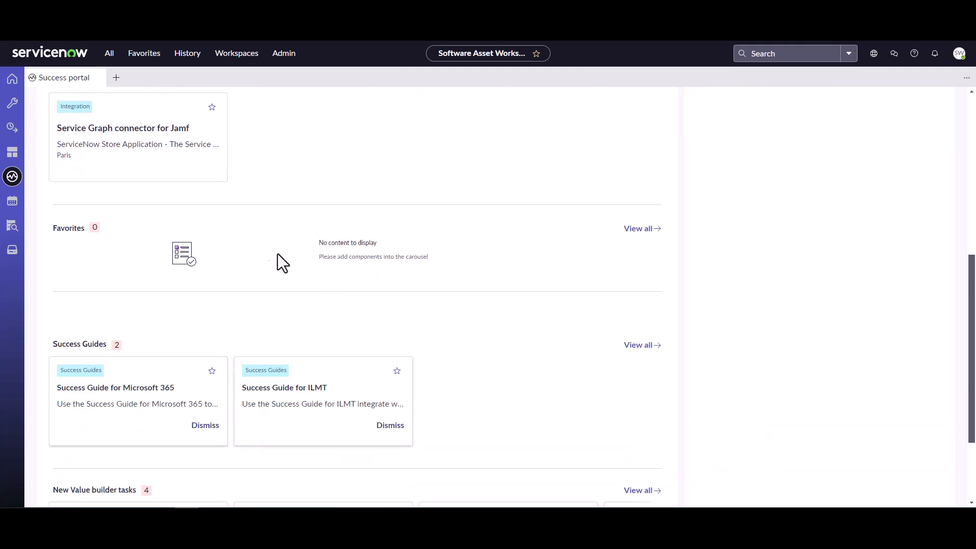
pyautogui.moveTo(287, 288)
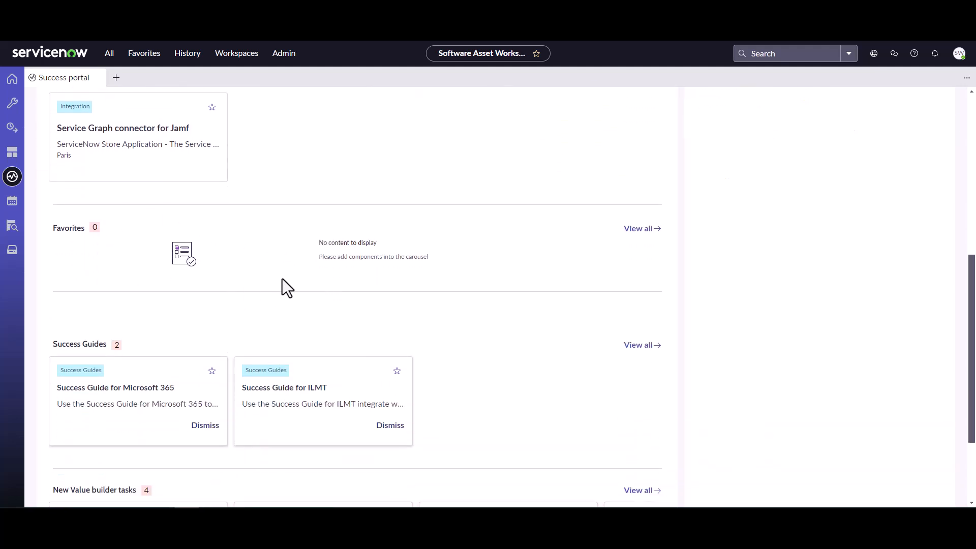
pyautogui.scroll(-3)
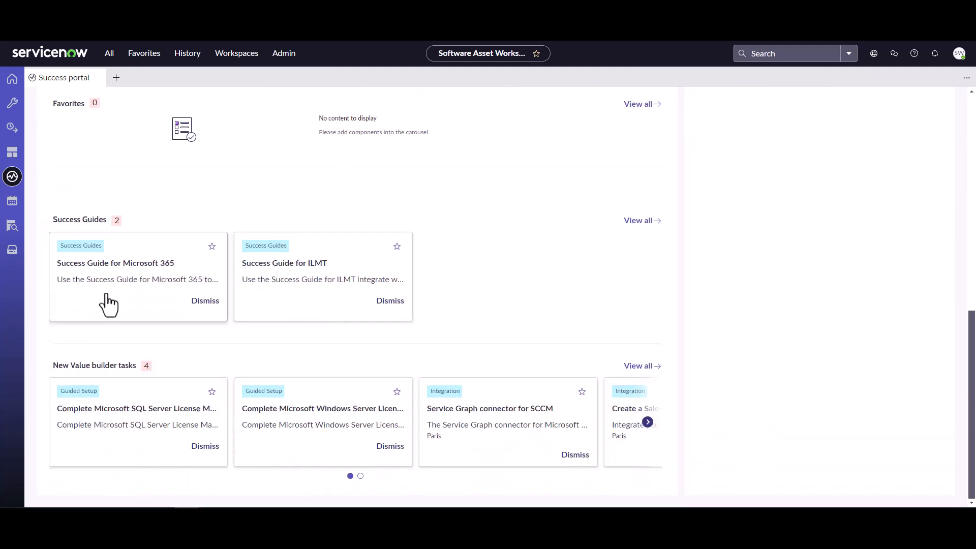
pyautogui.moveTo(114, 287)
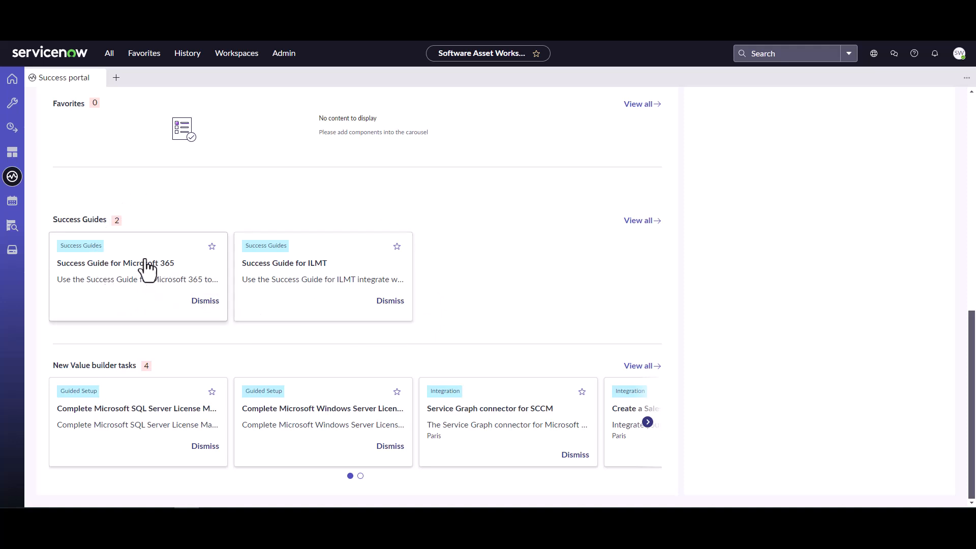
pyautogui.click(114, 263)
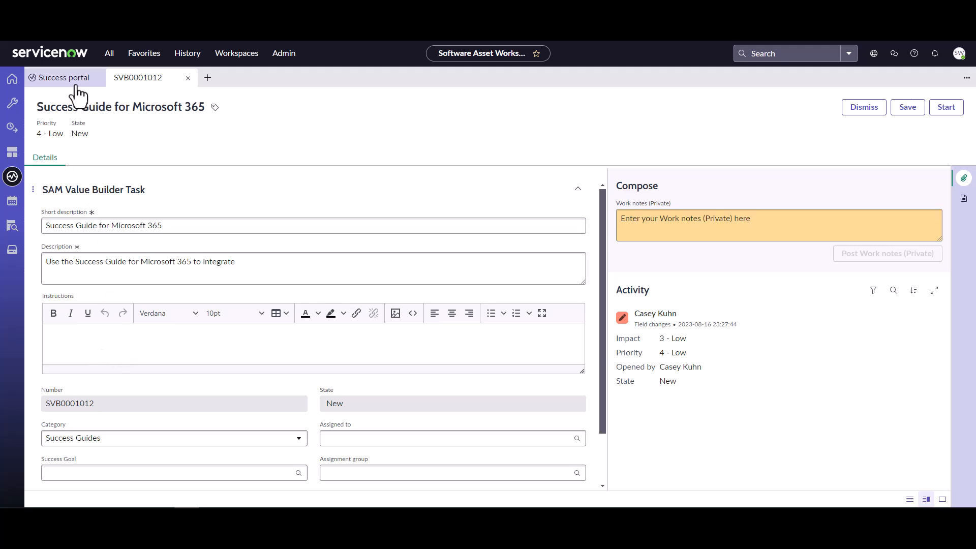
pyautogui.moveTo(188, 77)
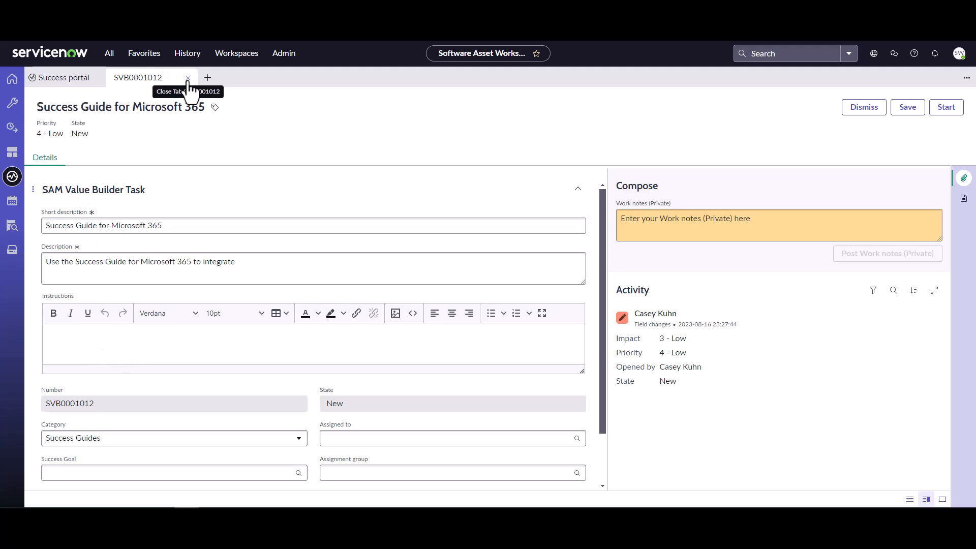
pyautogui.click(187, 77)
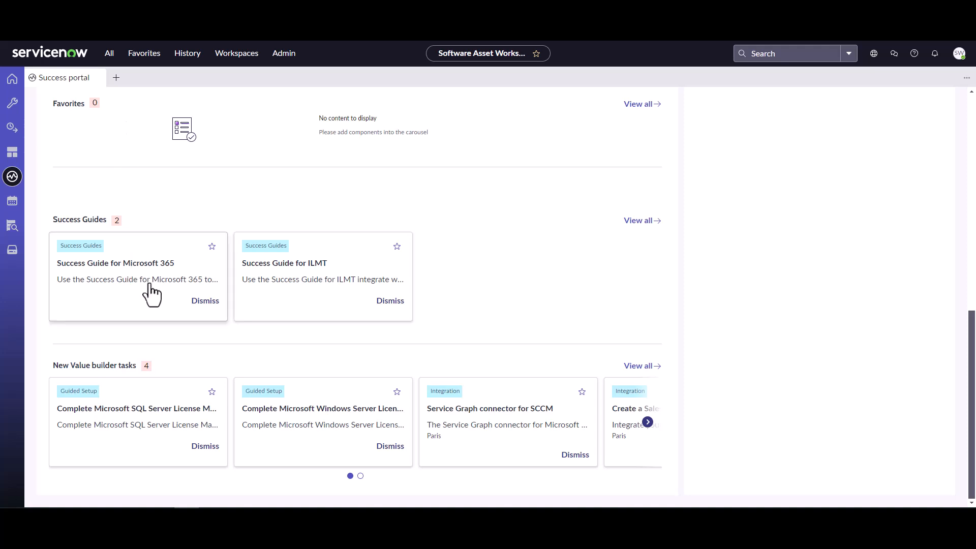
pyautogui.moveTo(306, 290)
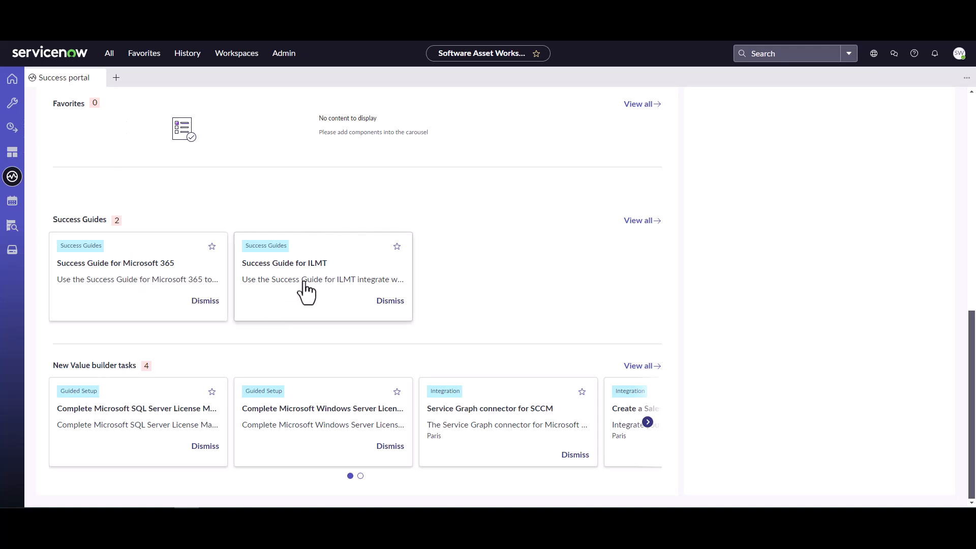
pyautogui.moveTo(340, 299)
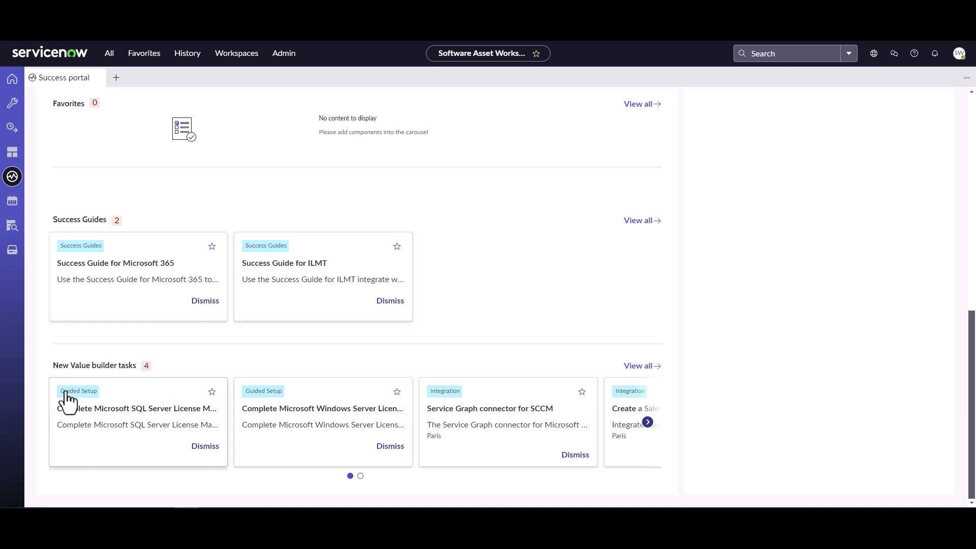
pyautogui.moveTo(423, 362)
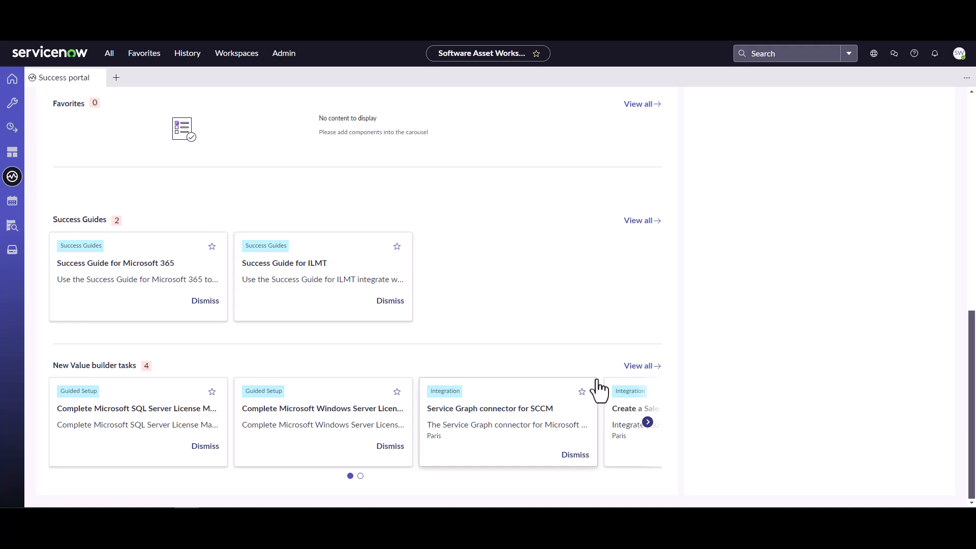
pyautogui.moveTo(498, 295)
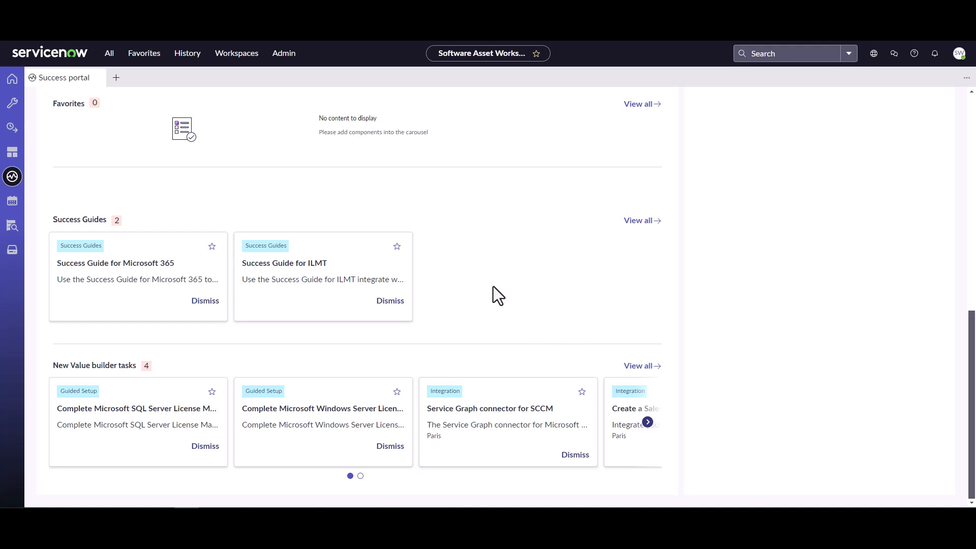
pyautogui.moveTo(497, 292)
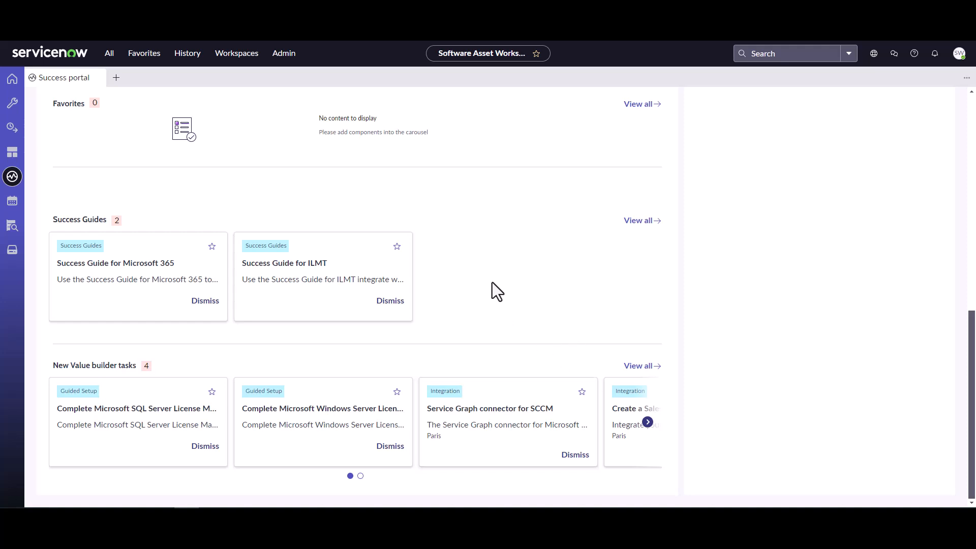
pyautogui.moveTo(520, 341)
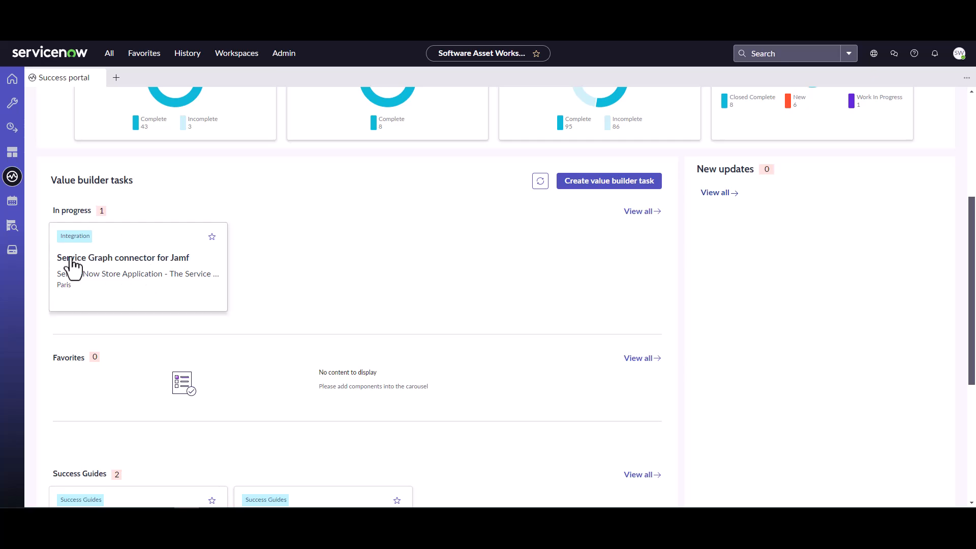
pyautogui.scroll(-3)
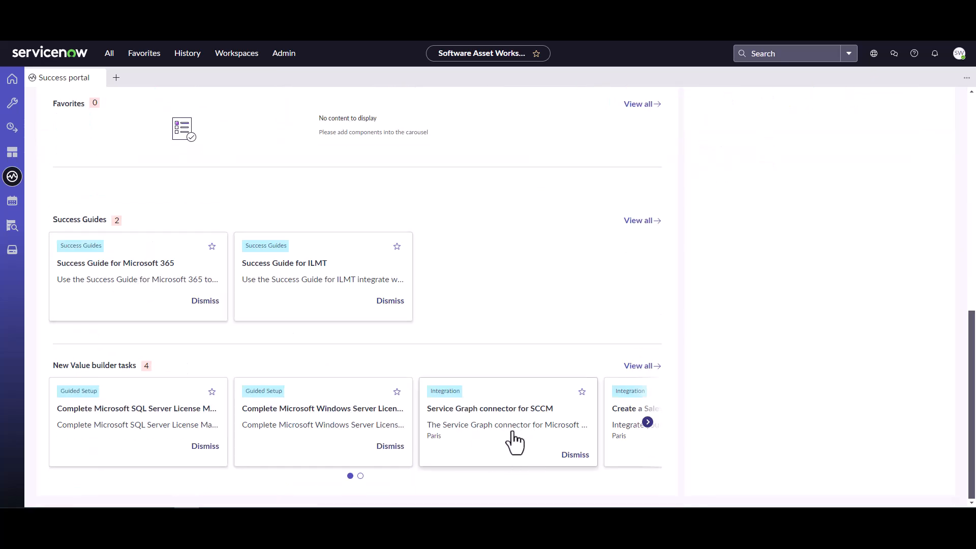
pyautogui.click(489, 409)
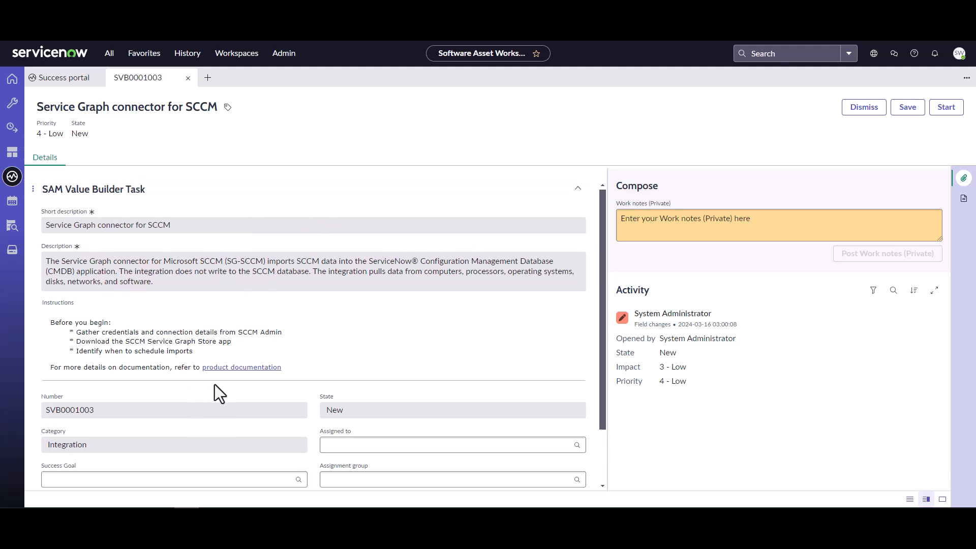
# Step: Set success goal SG0001023 Visibility into EUC Assets and assignment group SCCM Support, then start the SCCM connector task
pyautogui.scroll(-3)
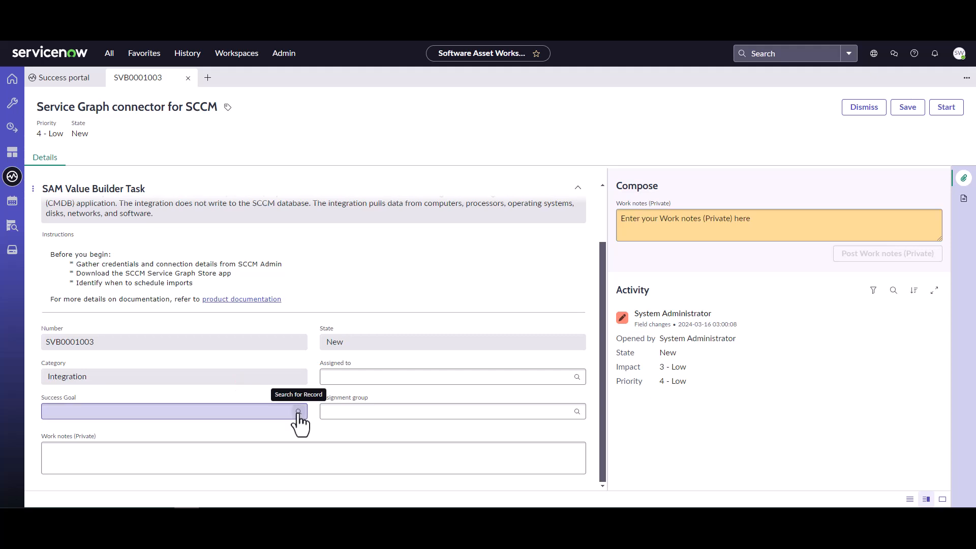
pyautogui.click(298, 411)
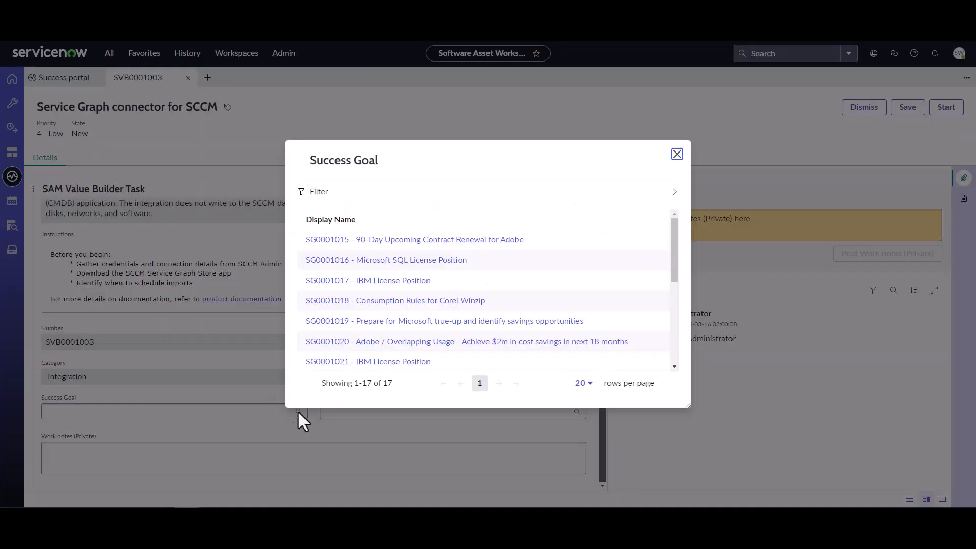
pyautogui.moveTo(387, 320)
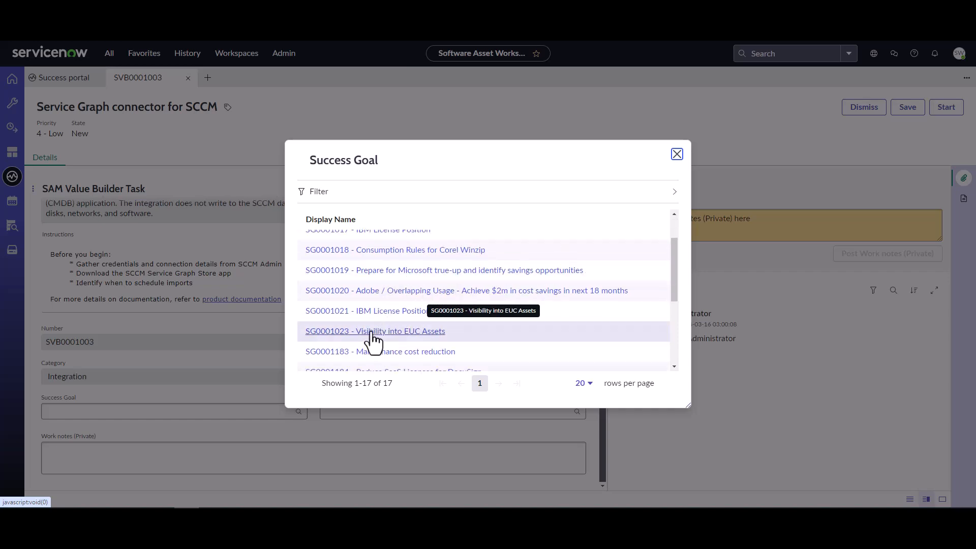
pyautogui.click(374, 330)
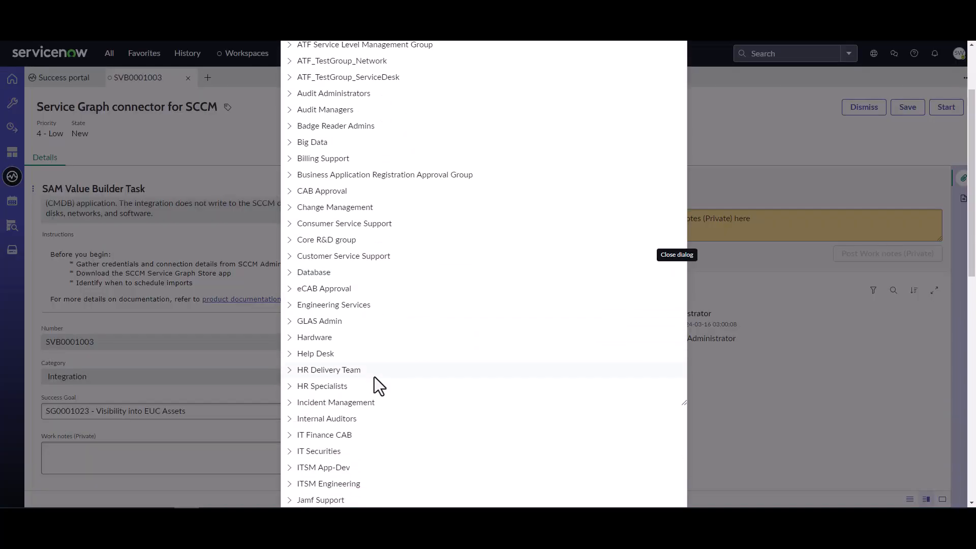
pyautogui.scroll(-3)
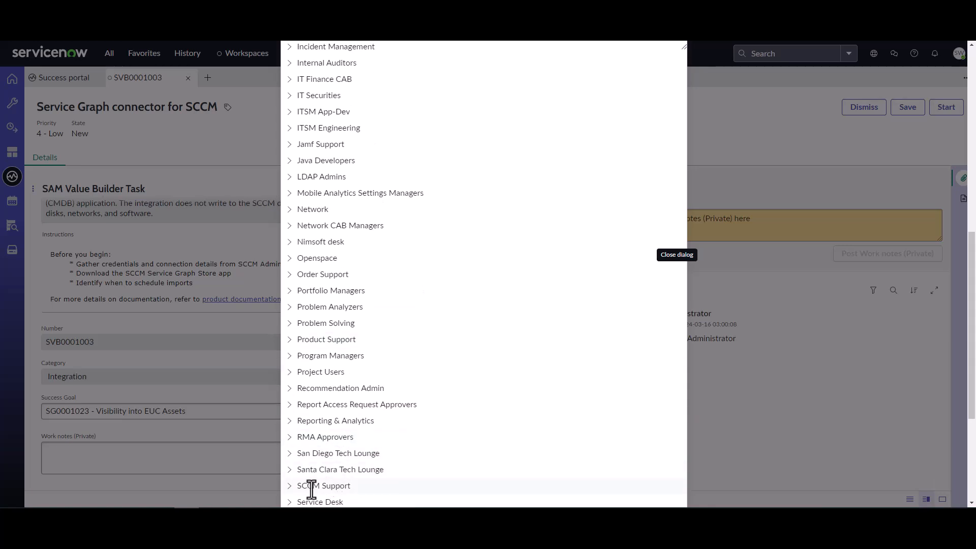
pyautogui.click(323, 486)
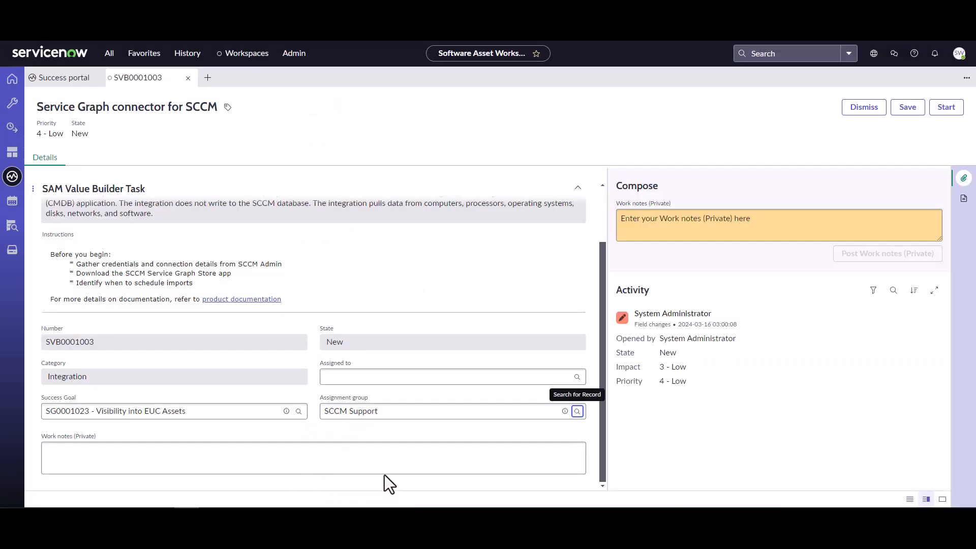
pyautogui.moveTo(870, 173)
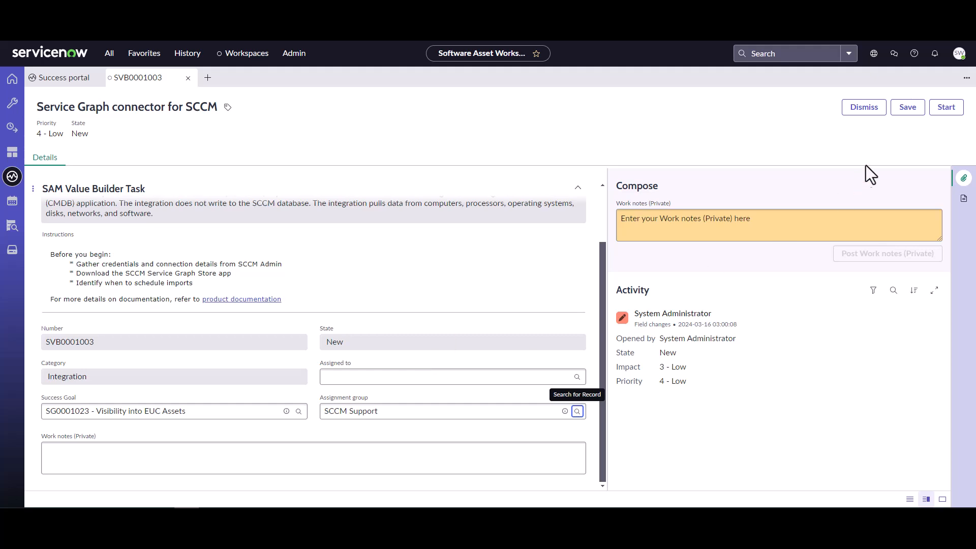
pyautogui.moveTo(906, 106)
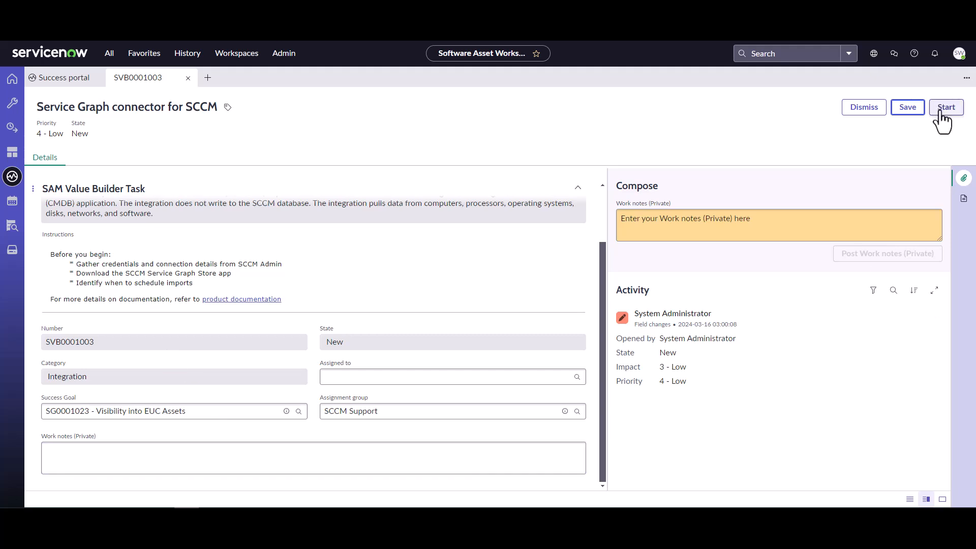
pyautogui.moveTo(946, 107)
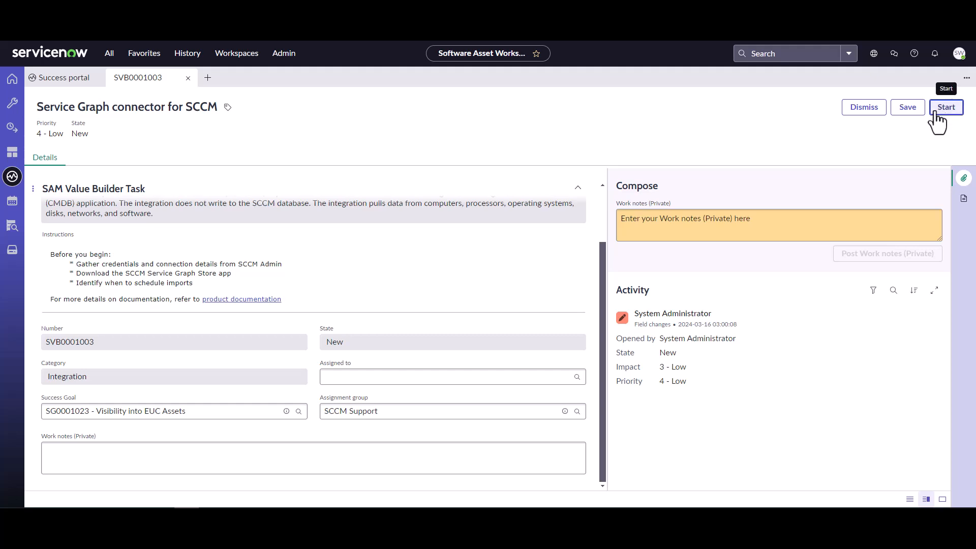
pyautogui.click(945, 107)
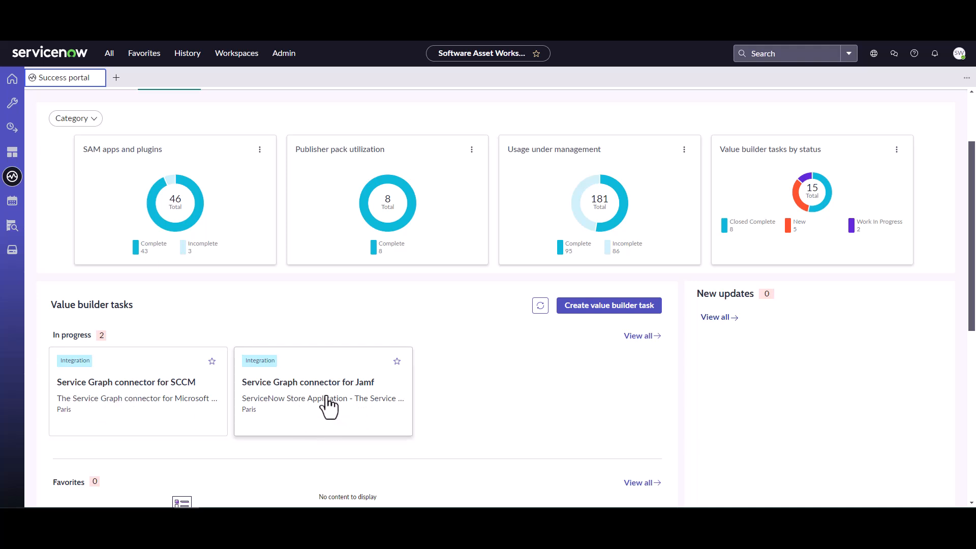
pyautogui.moveTo(335, 408)
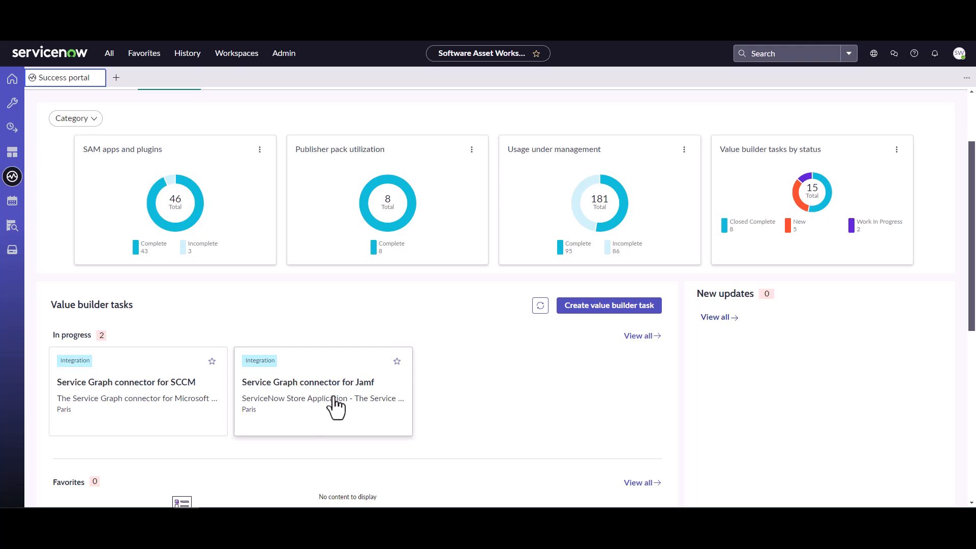
# Step: Open the in-progress Service Graph connector for Jamf task record
pyautogui.click(308, 381)
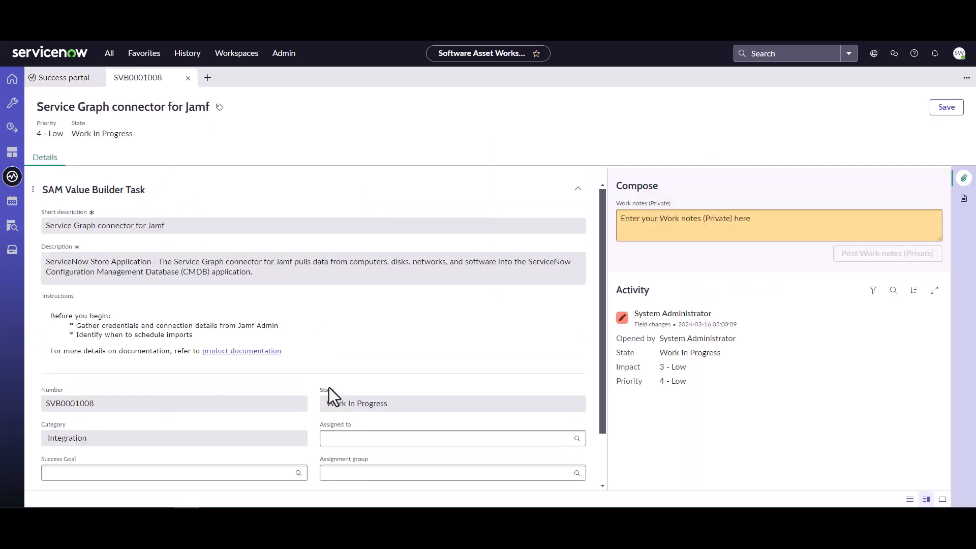
# Step: Set the Jamf task's success goal to Visibility into EUC Assets and group to Jamf Support, save, and close SVB0001008
pyautogui.scroll(-3)
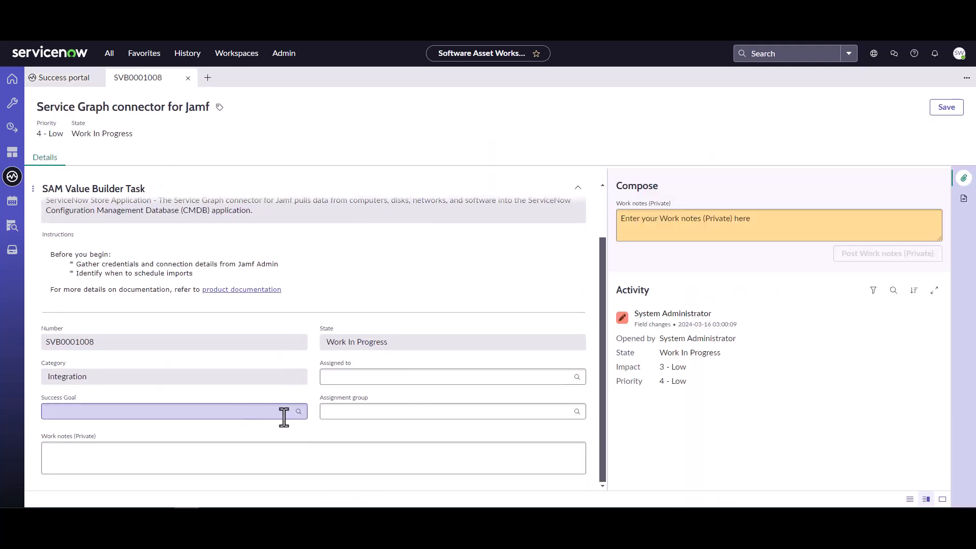
pyautogui.click(297, 411)
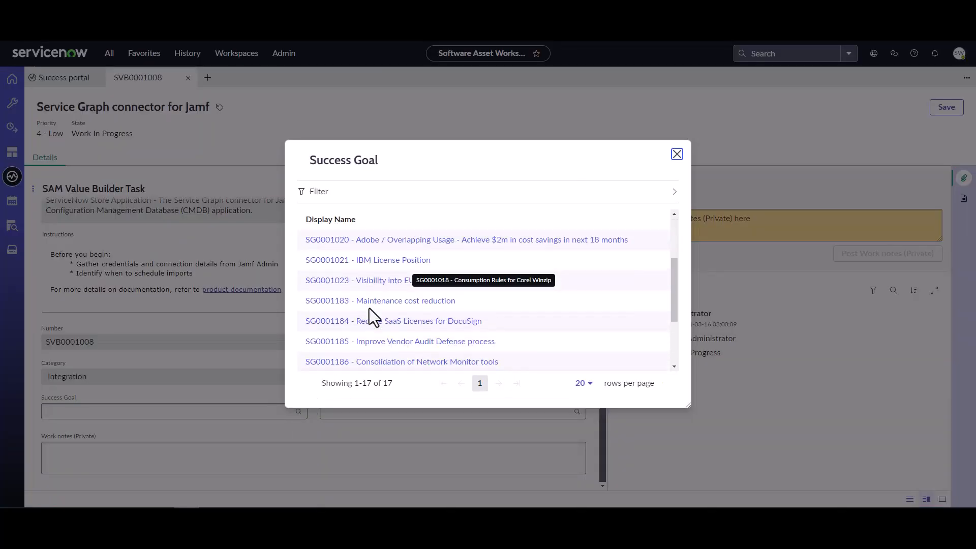
pyautogui.click(356, 279)
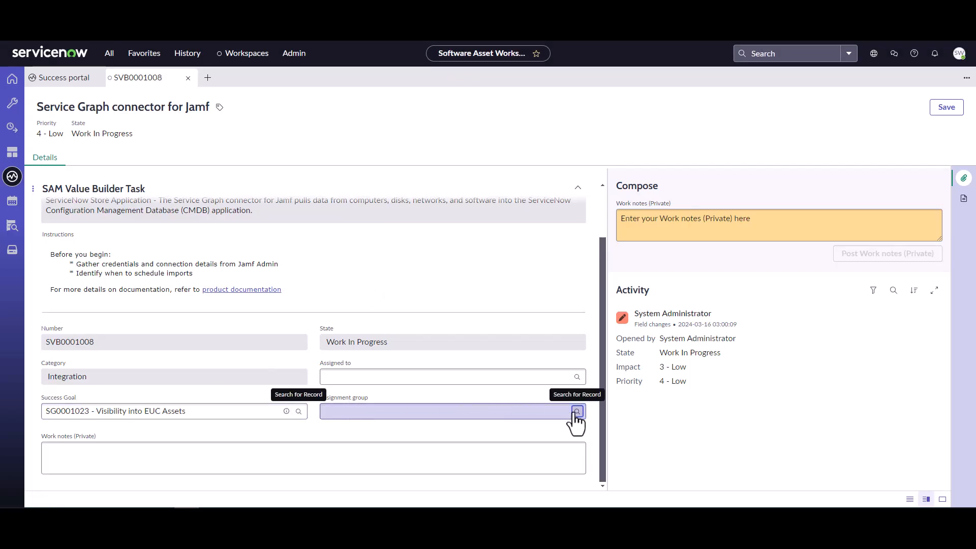
pyautogui.click(575, 411)
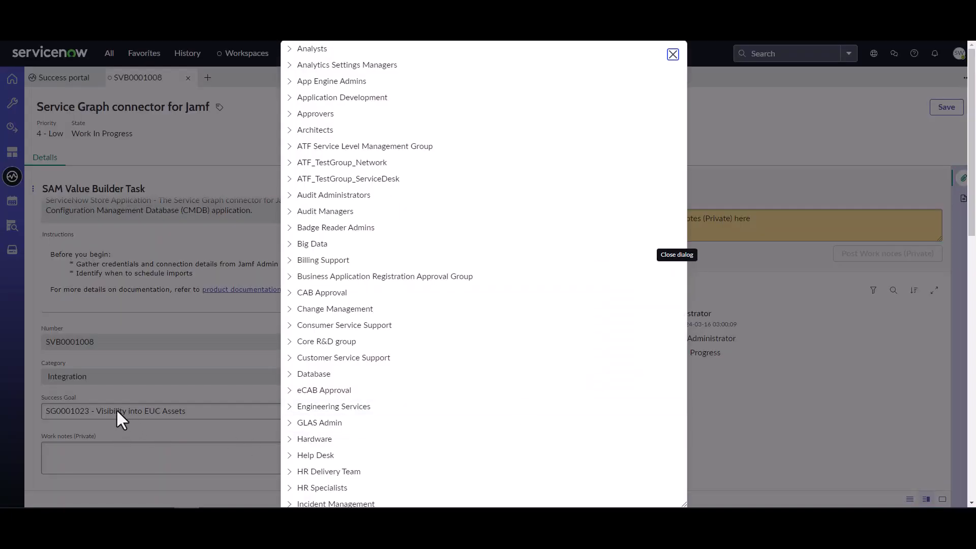
pyautogui.scroll(-3)
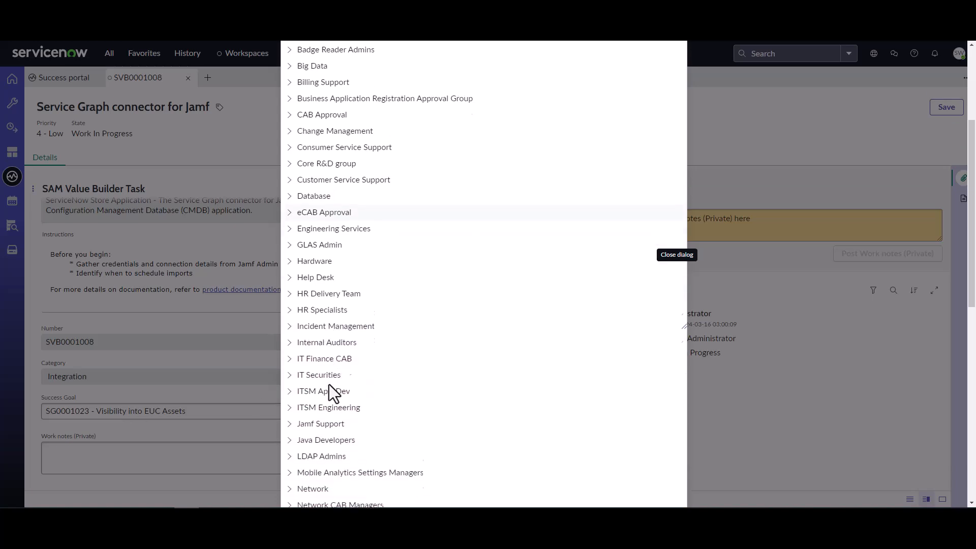
pyautogui.click(320, 423)
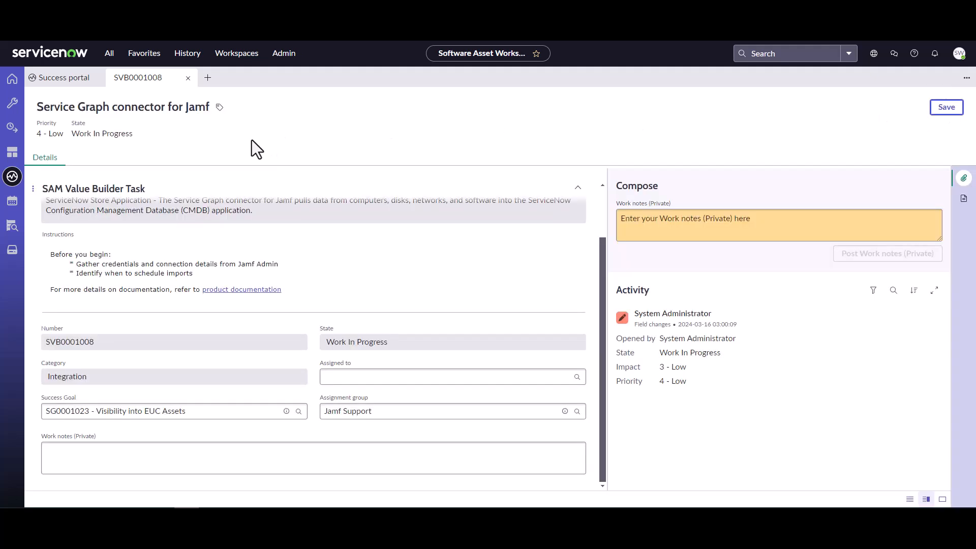
pyautogui.click(777, 225)
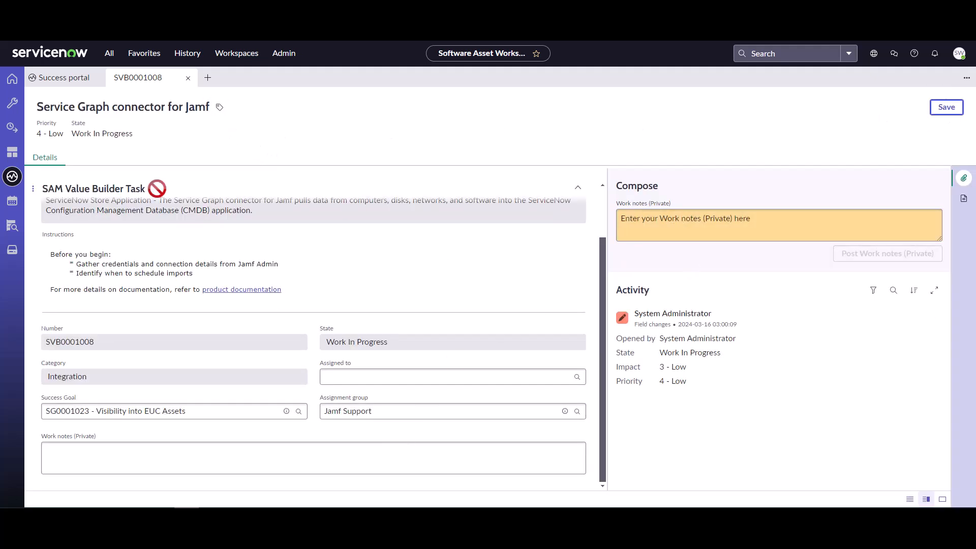
pyautogui.moveTo(187, 84)
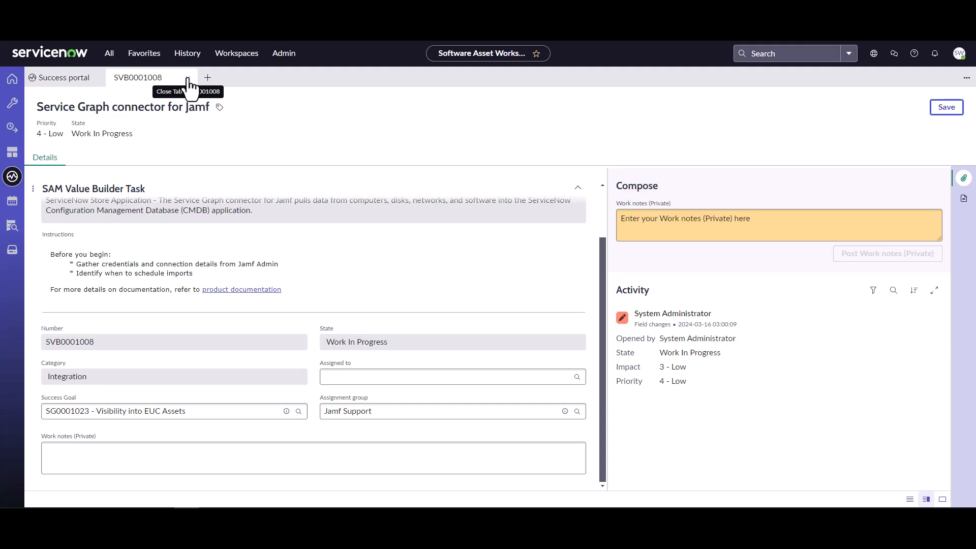
pyautogui.click(190, 77)
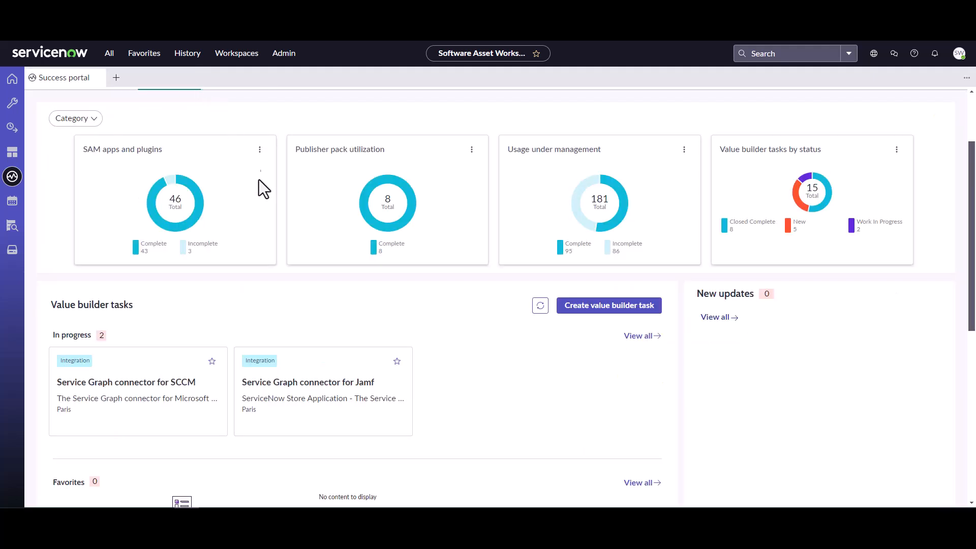
pyautogui.moveTo(318, 414)
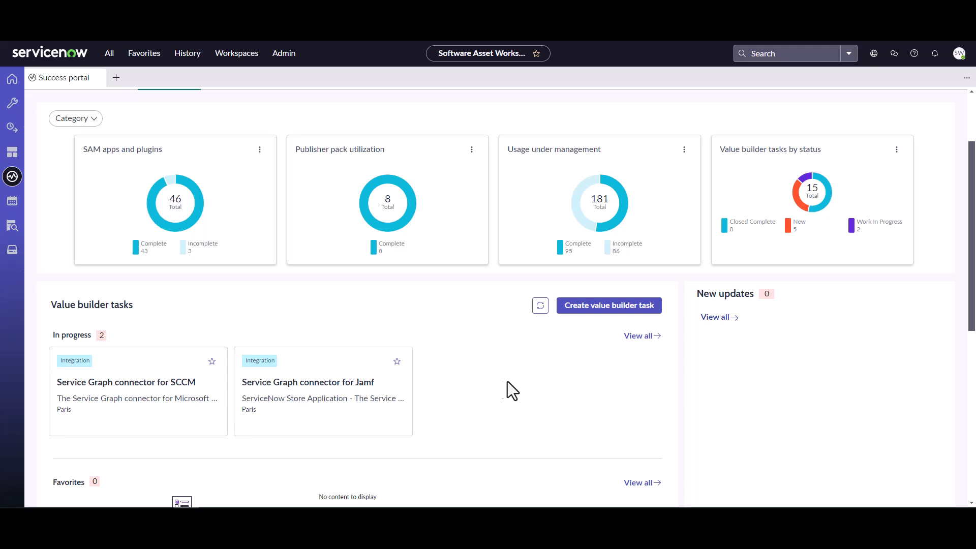
pyautogui.moveTo(482, 433)
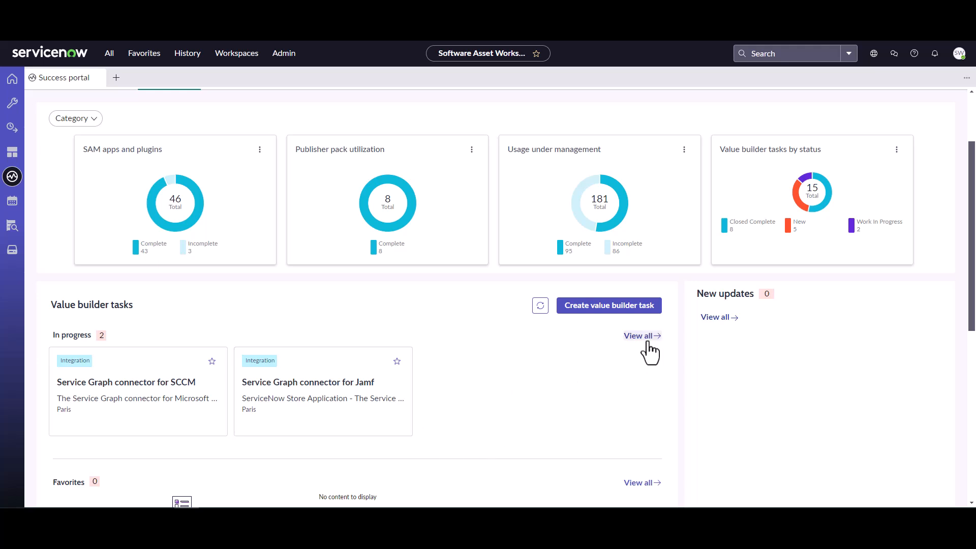
pyautogui.moveTo(597, 312)
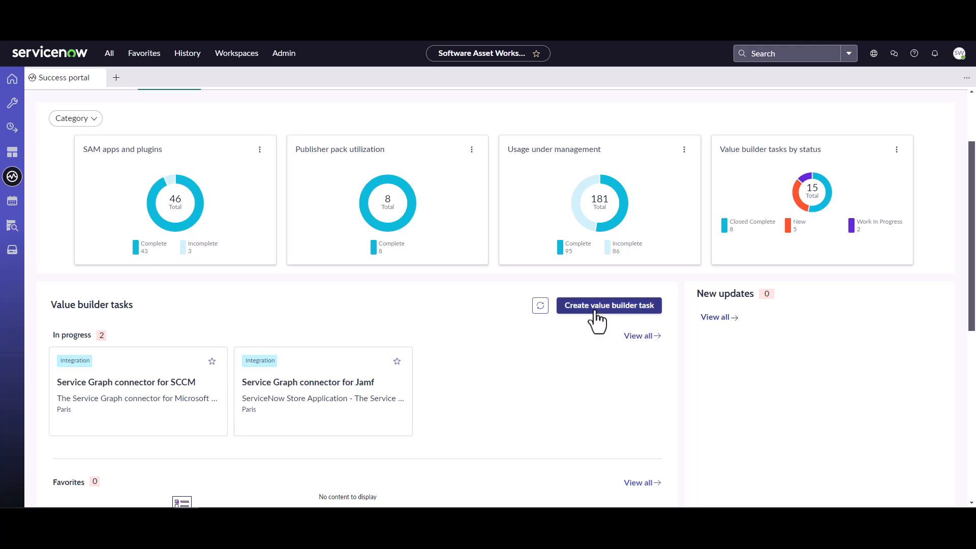
pyautogui.click(608, 305)
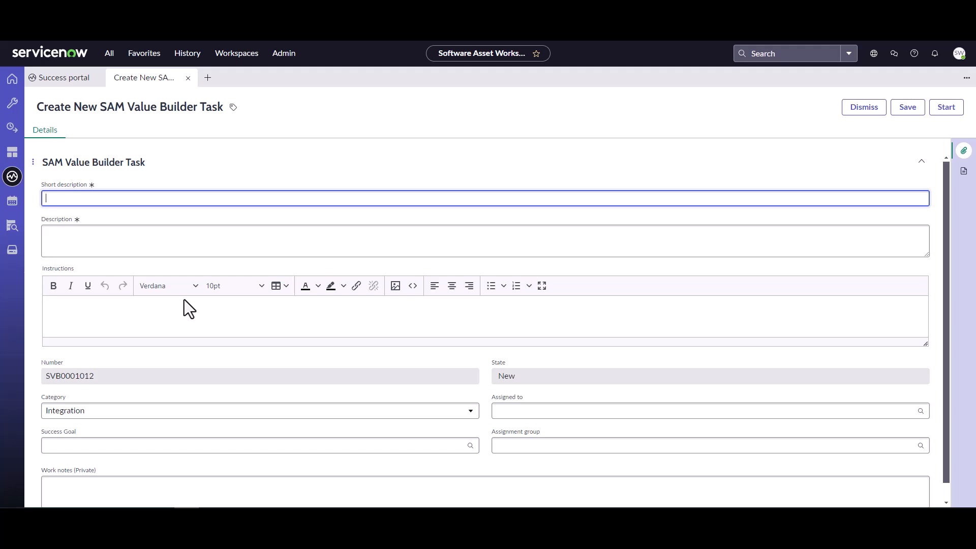
# Step: Enter 'Integrate with InTune for mobile devices' as short description and description, keeping category Integration
pyautogui.write('Integrat')
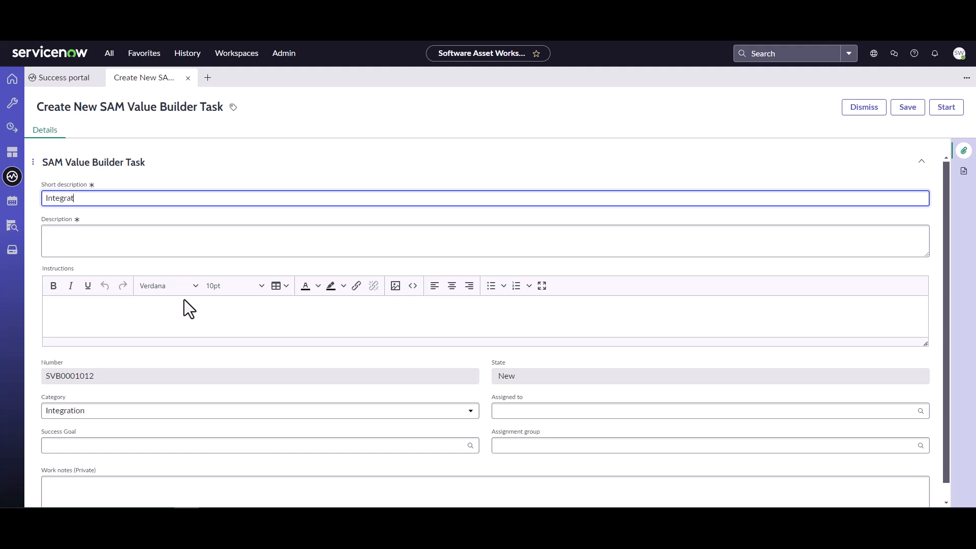
pyautogui.write('e with')
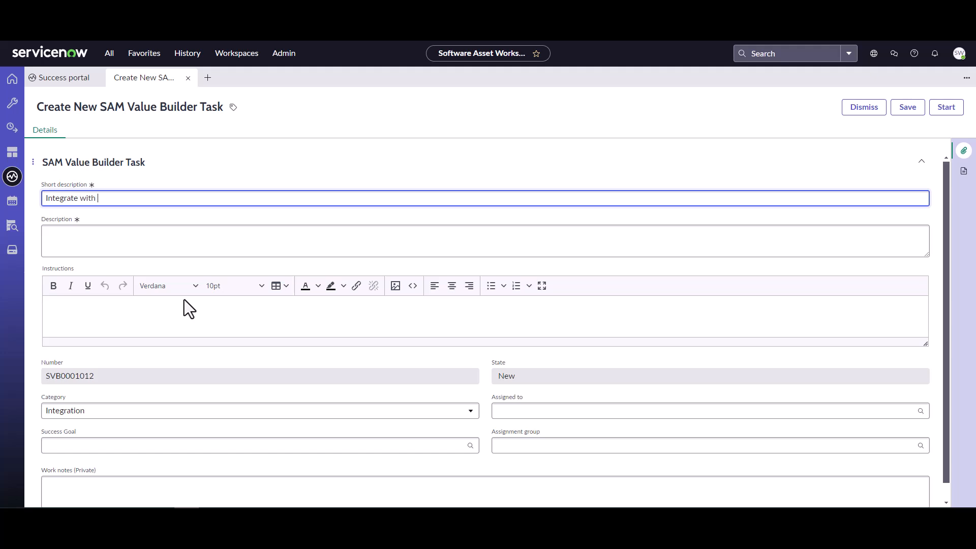
pyautogui.write('InTune')
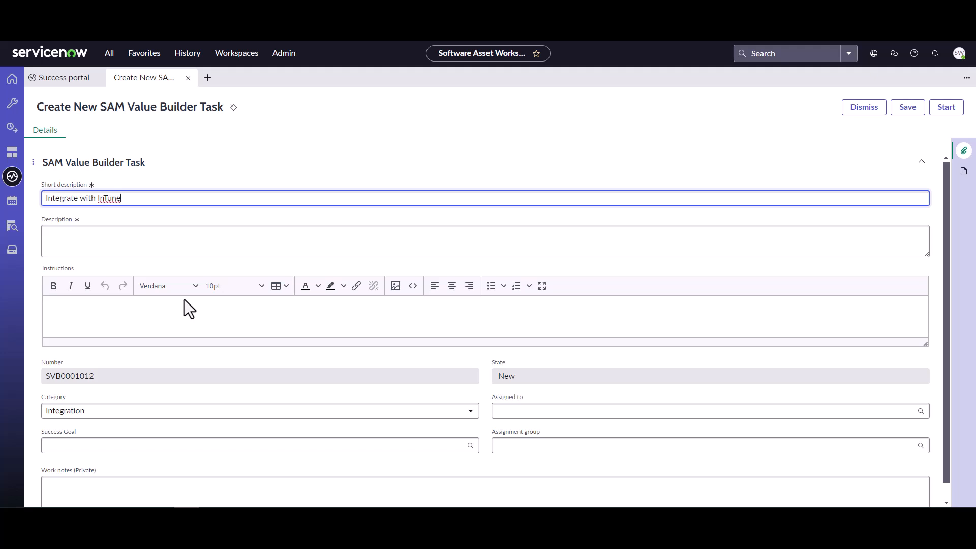
pyautogui.write('for')
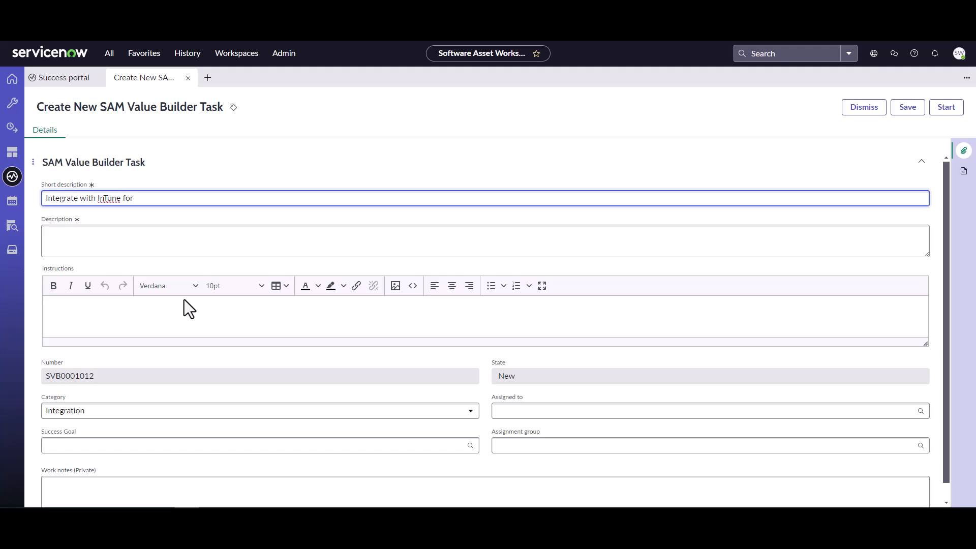
pyautogui.write('mobile')
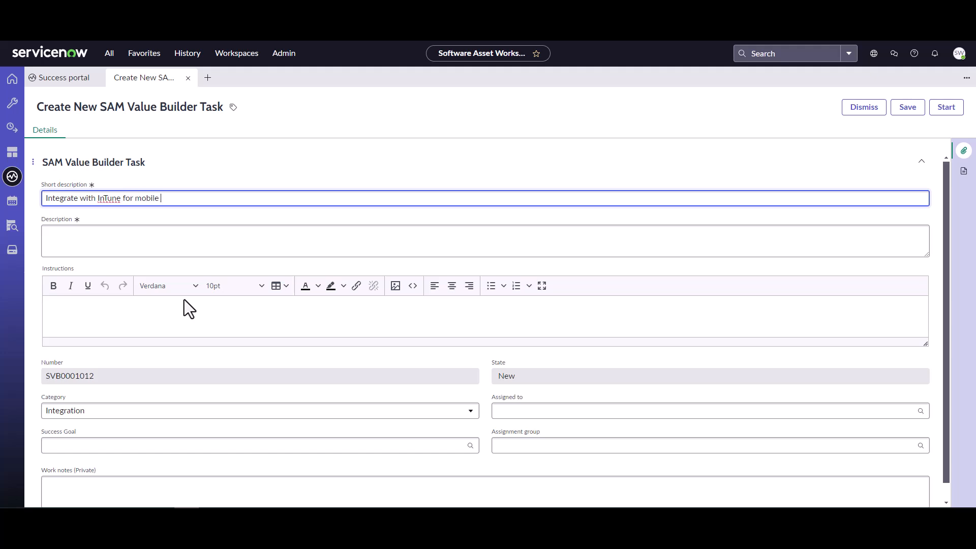
pyautogui.write('devices')
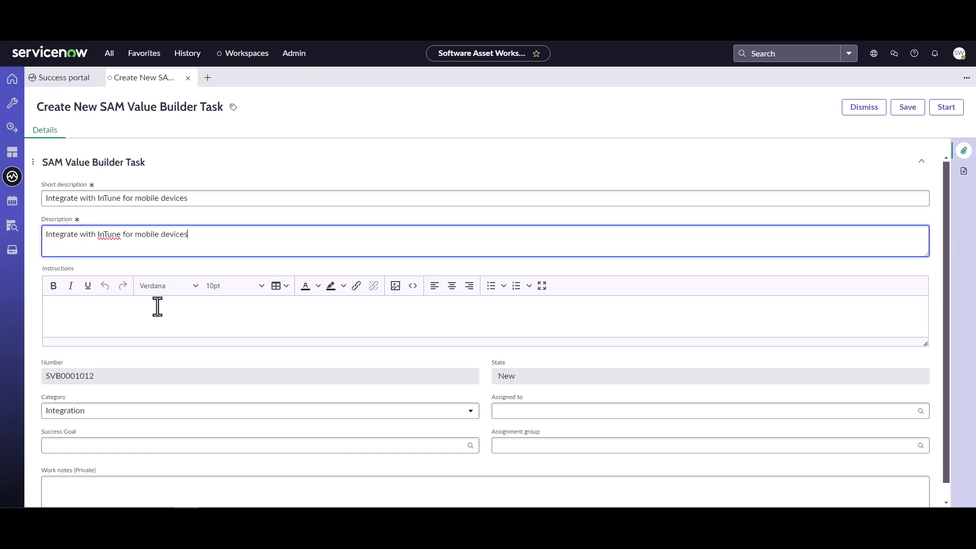
pyautogui.moveTo(192, 368)
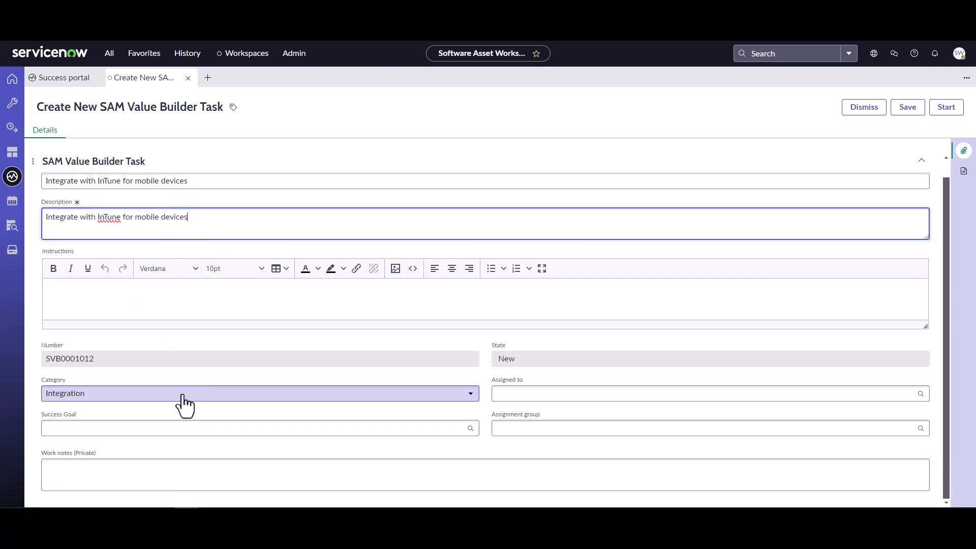
pyautogui.click(259, 392)
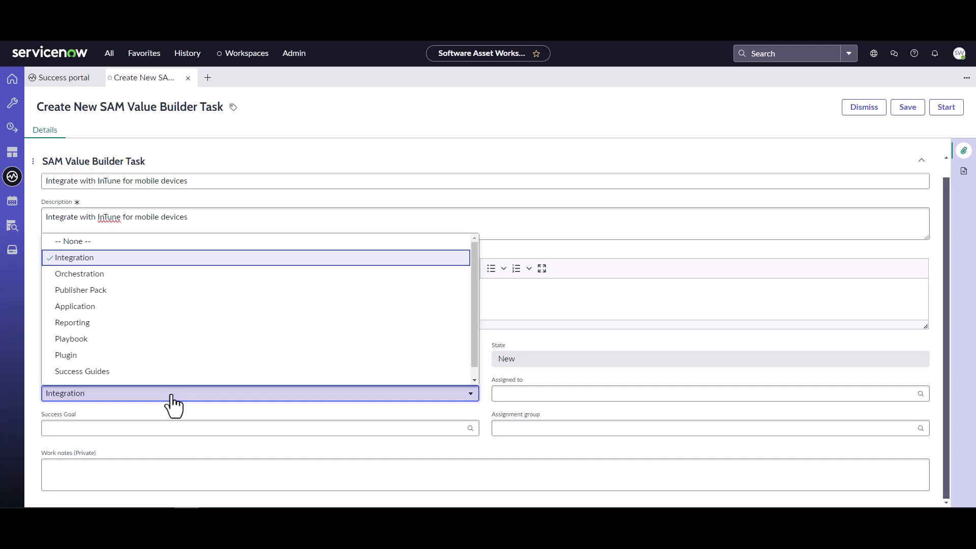
pyautogui.moveTo(108, 399)
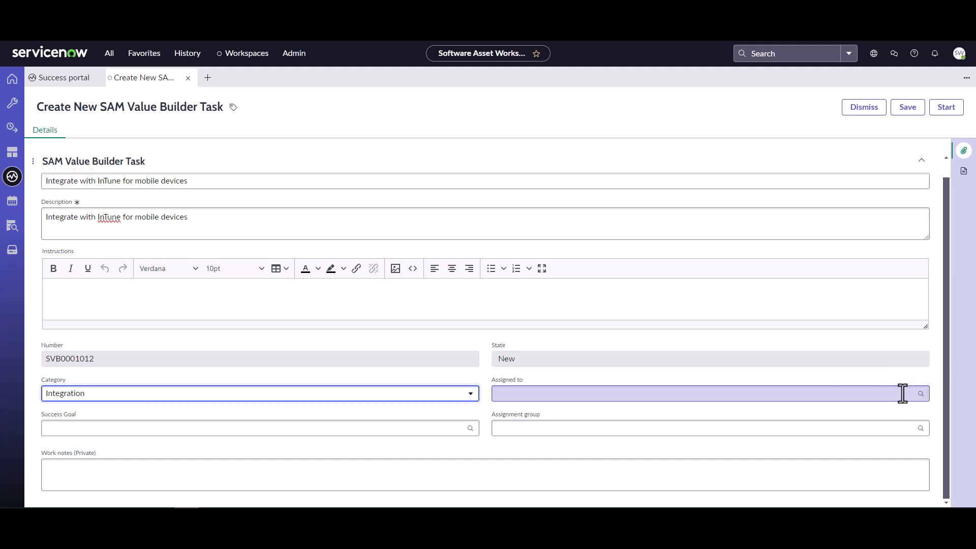
# Step: Assign the new InTune task to the SCCM Support group and save it as SVB0001012
pyautogui.click(920, 392)
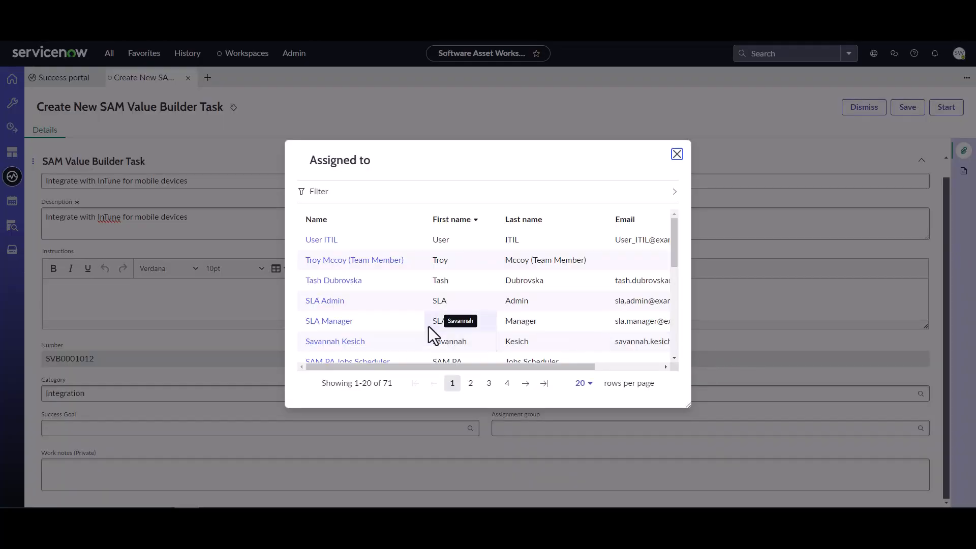
pyautogui.click(677, 153)
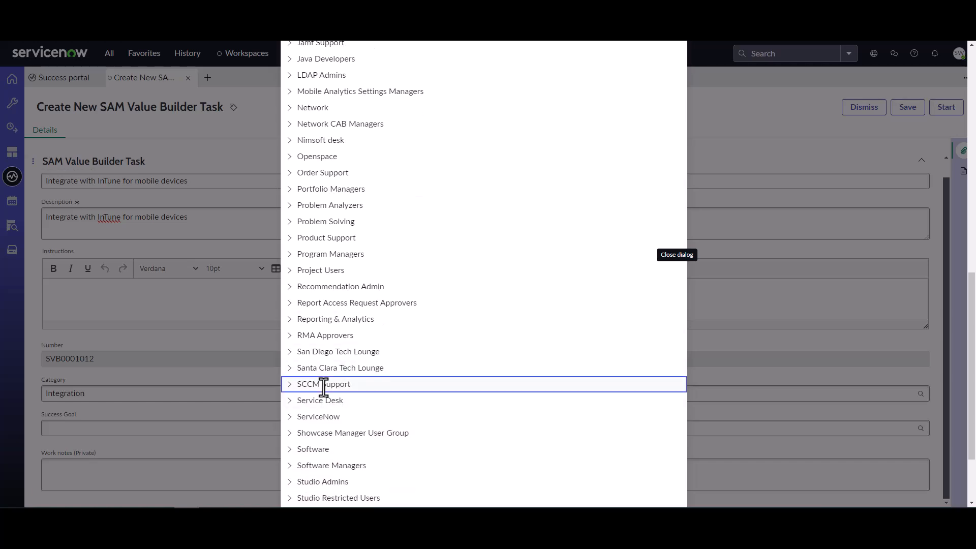
pyautogui.click(322, 383)
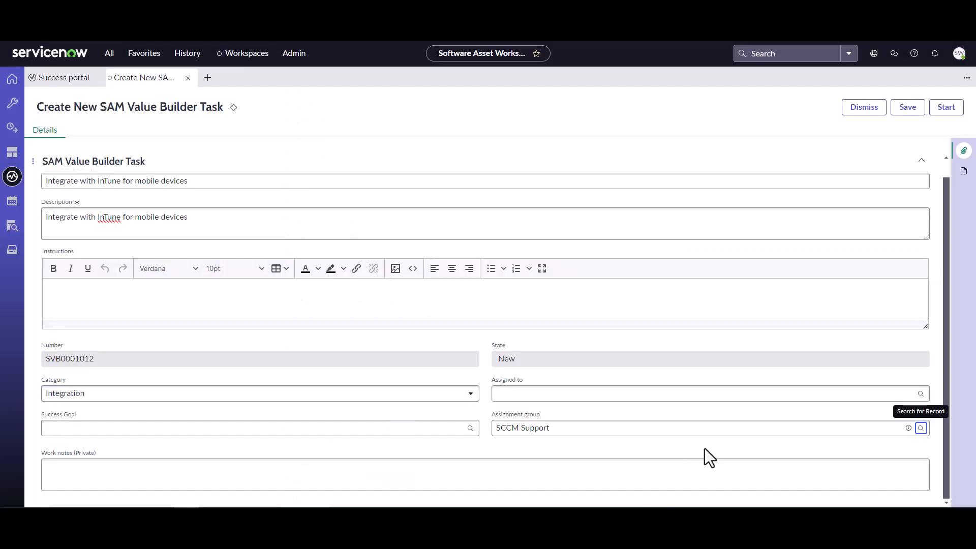
pyautogui.moveTo(907, 107)
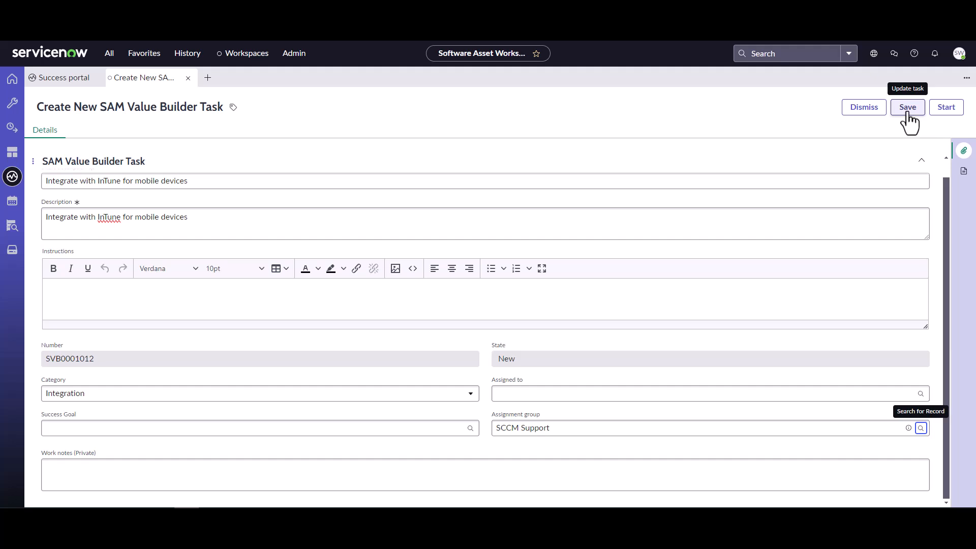
pyautogui.click(470, 428)
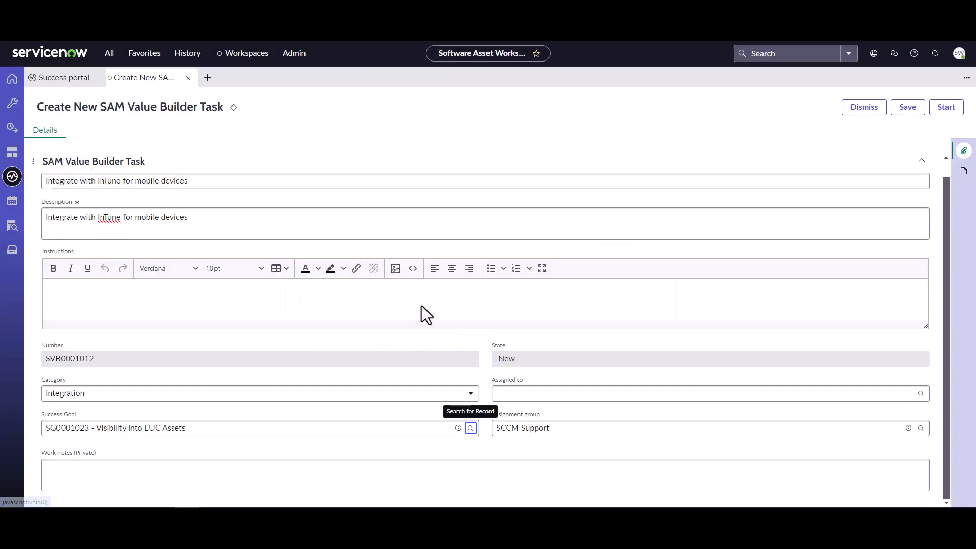
pyautogui.moveTo(578, 355)
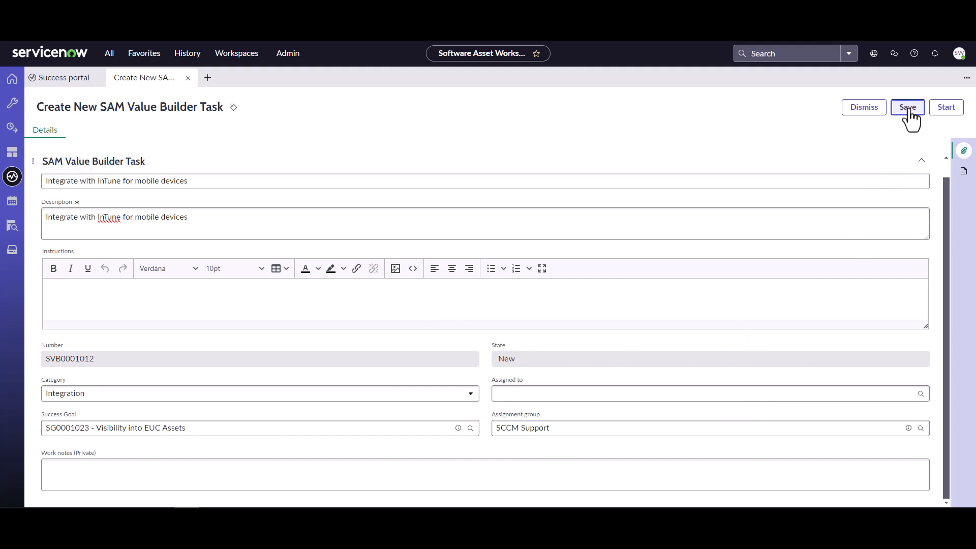
pyautogui.click(907, 107)
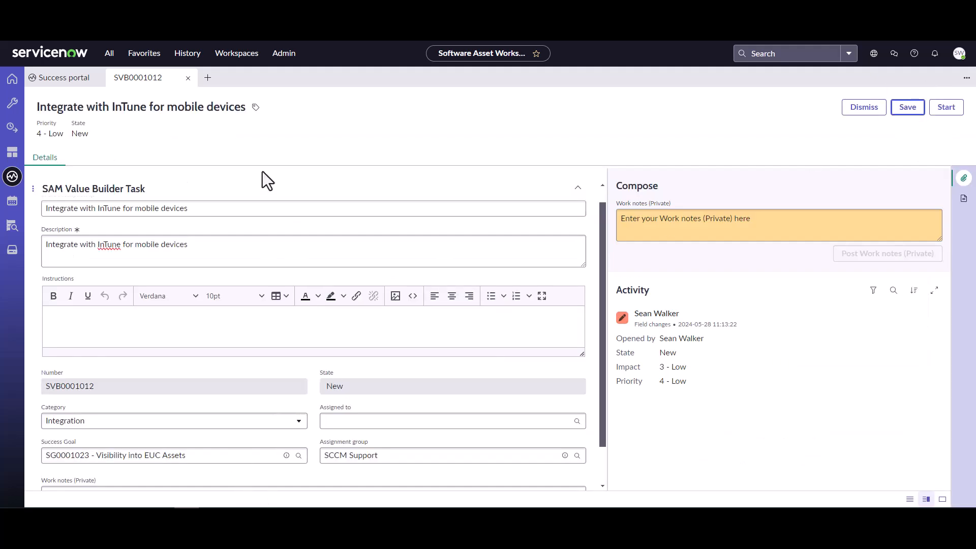
pyautogui.moveTo(189, 77)
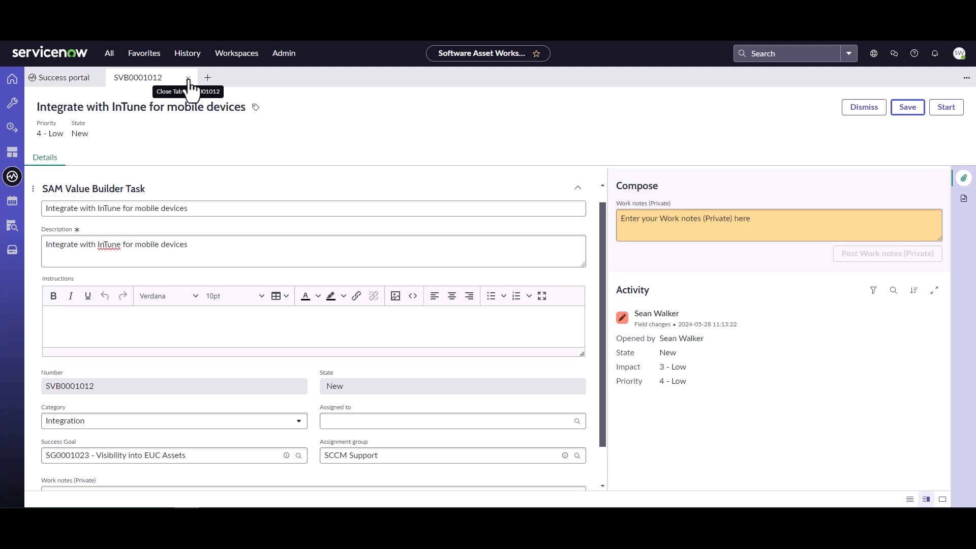
# Step: Close the SVB0001012 tab and return to the Success portal
pyautogui.click(188, 78)
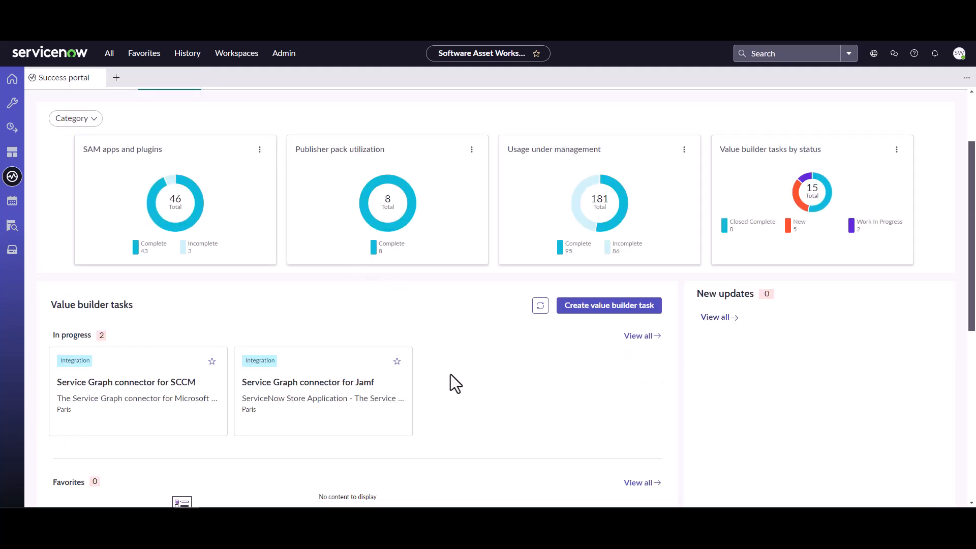
# Step: Reload the Success portal and review the Value builder tasks chart now counting 16 tasks, 6 New
pyautogui.scroll(-3)
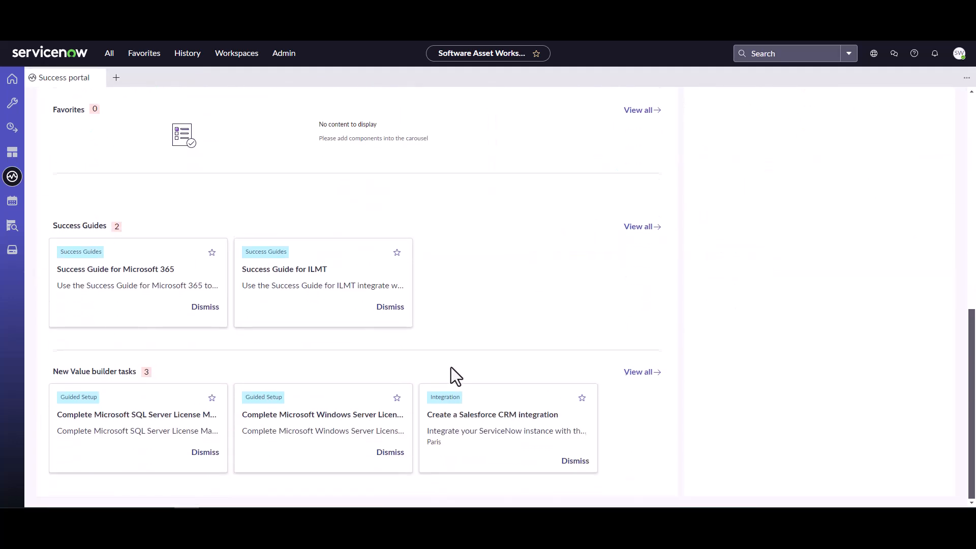
pyautogui.click(169, 115)
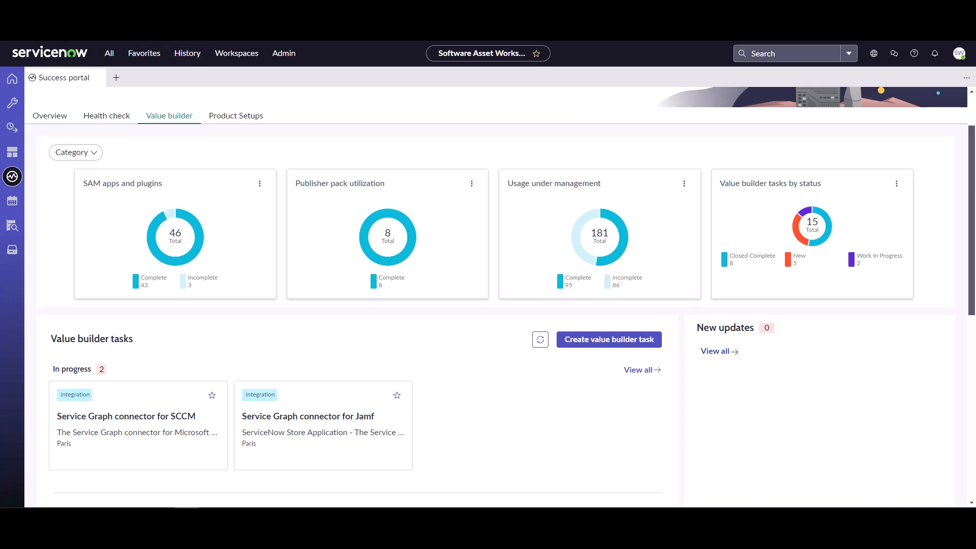
pyautogui.scroll(3)
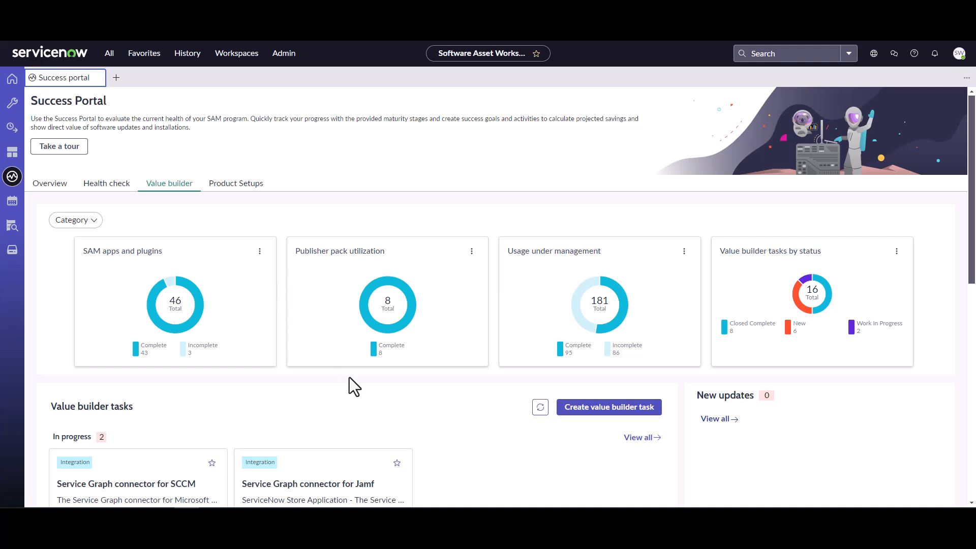
pyautogui.scroll(-3)
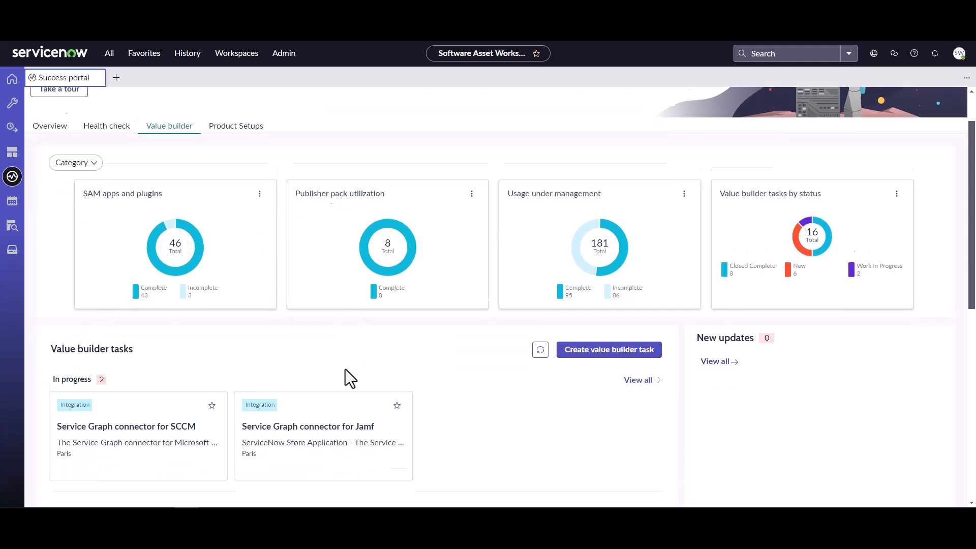
pyautogui.scroll(-3)
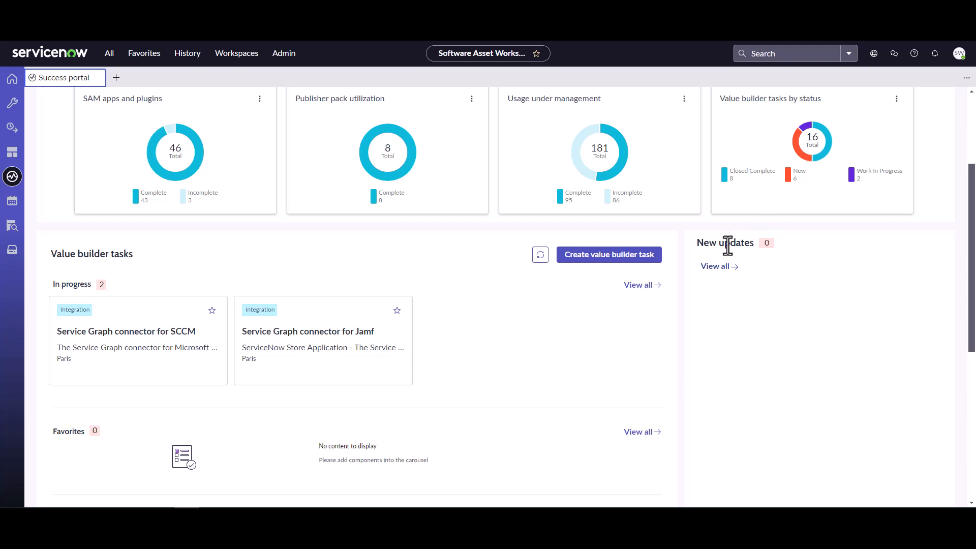
pyautogui.moveTo(850, 395)
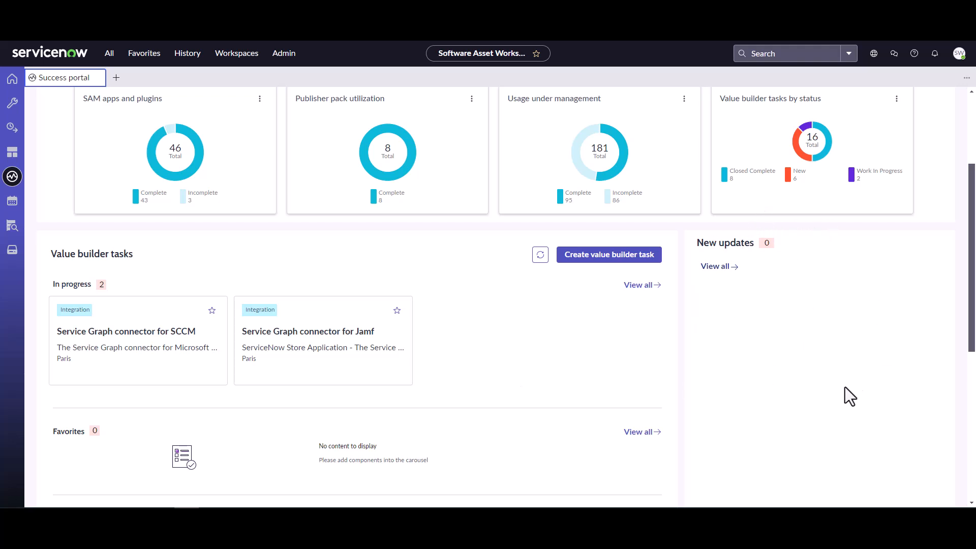
pyautogui.scroll(-3)
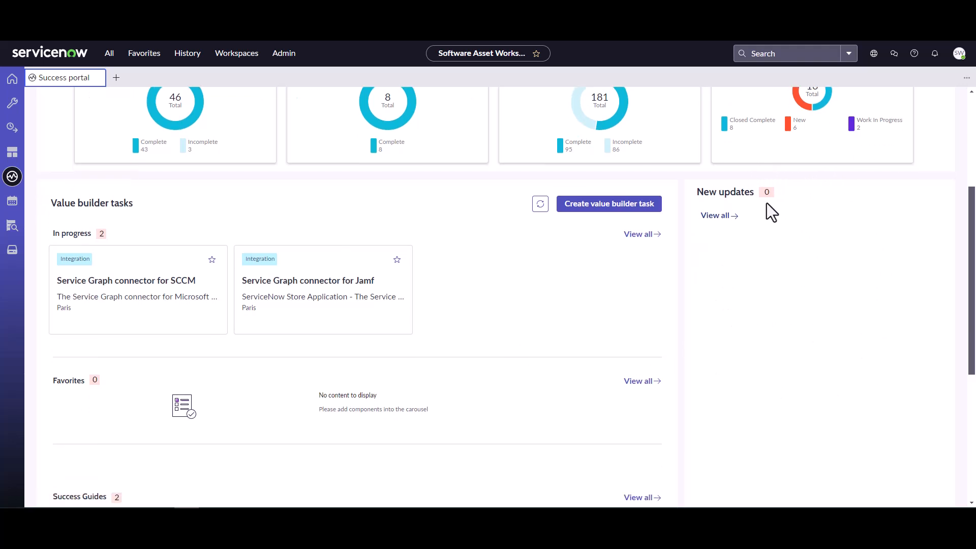
pyautogui.moveTo(853, 193)
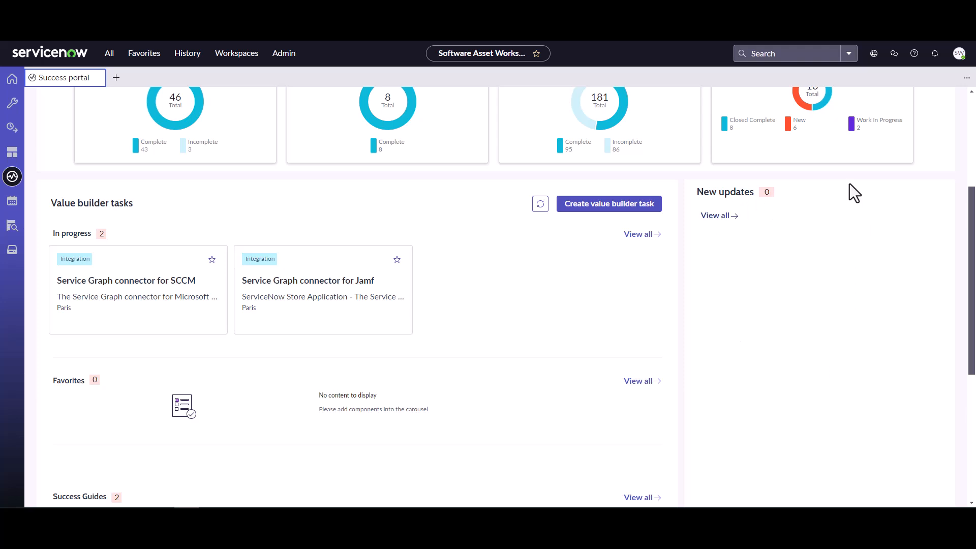
pyautogui.moveTo(771, 234)
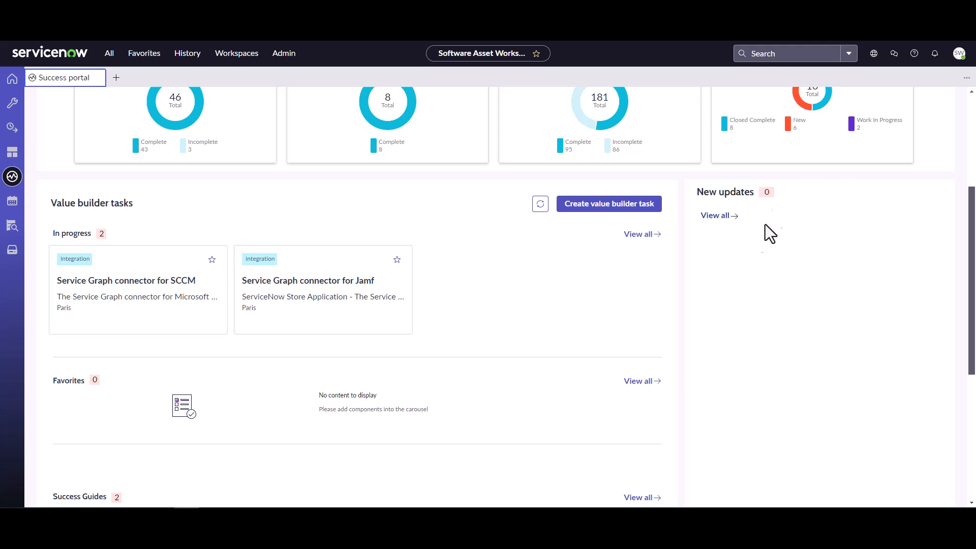
pyautogui.moveTo(807, 257)
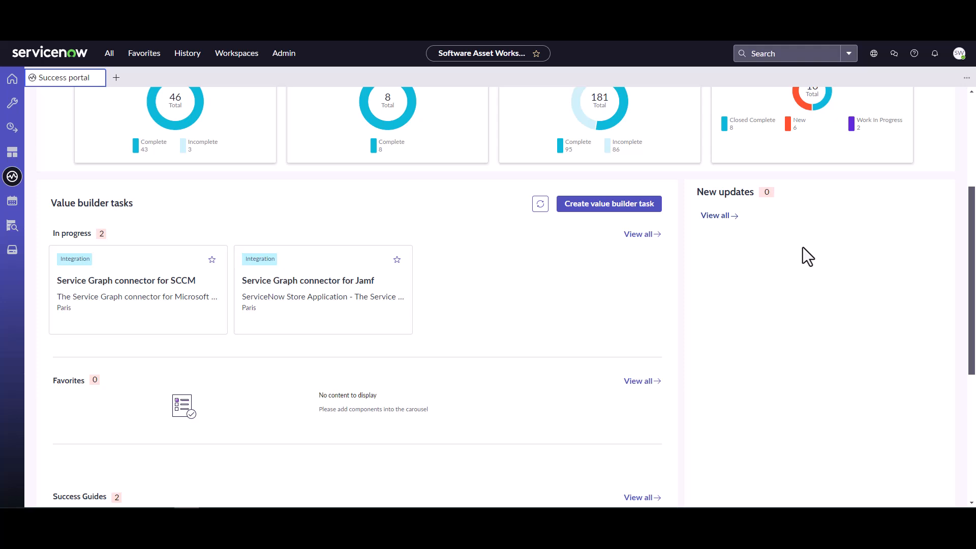
pyautogui.moveTo(823, 288)
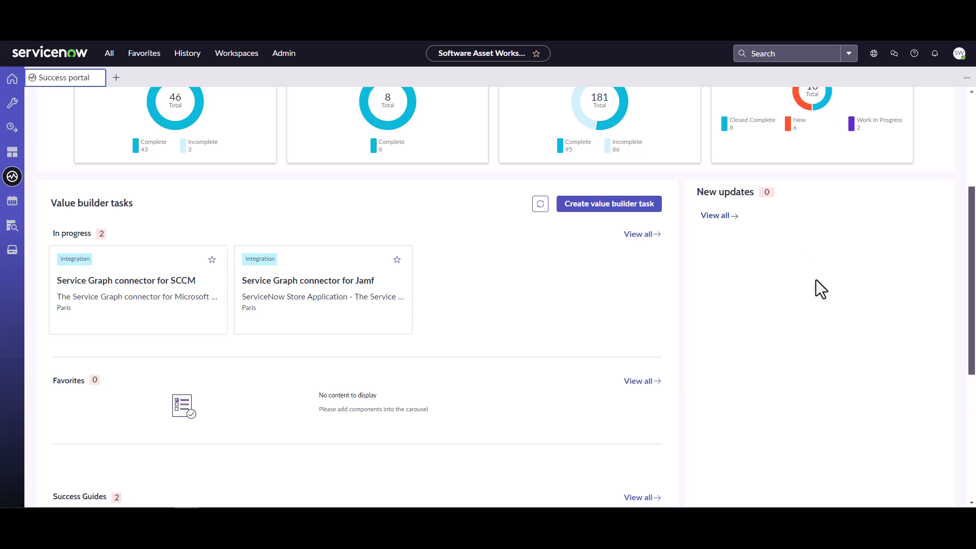
pyautogui.moveTo(745, 287)
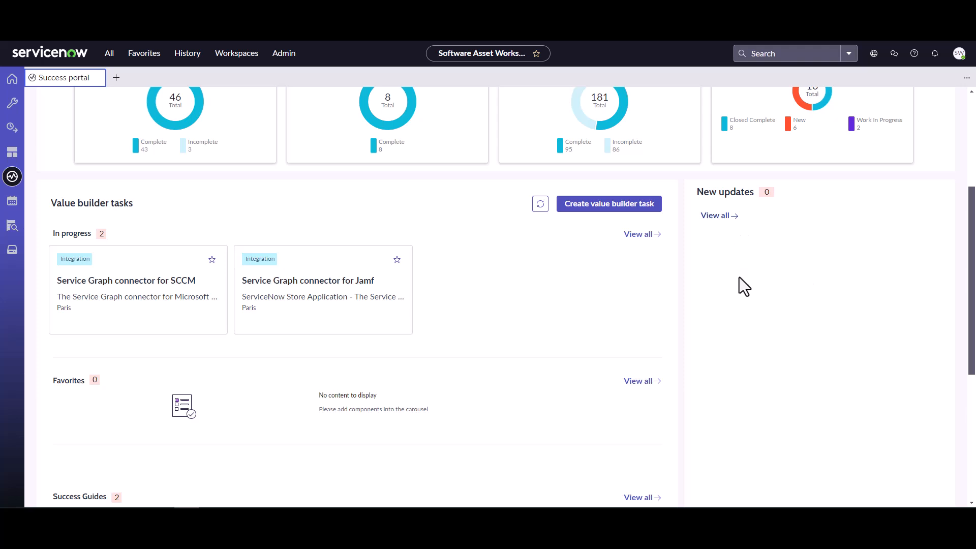
pyautogui.moveTo(775, 438)
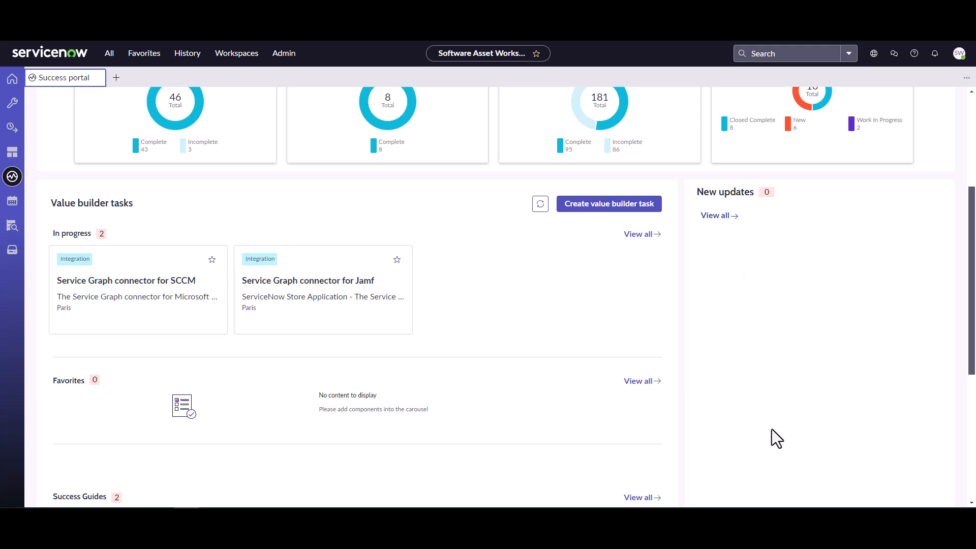
pyautogui.moveTo(863, 348)
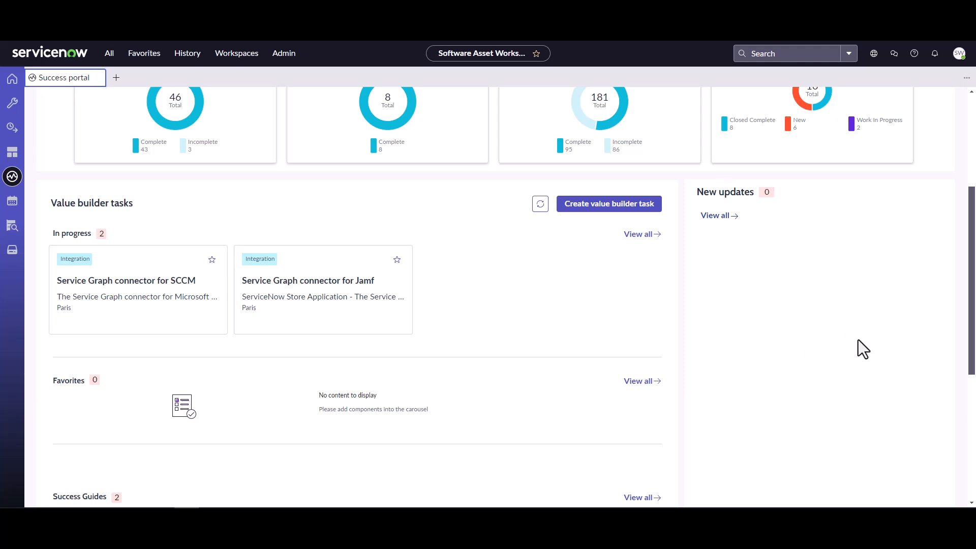
pyautogui.moveTo(820, 243)
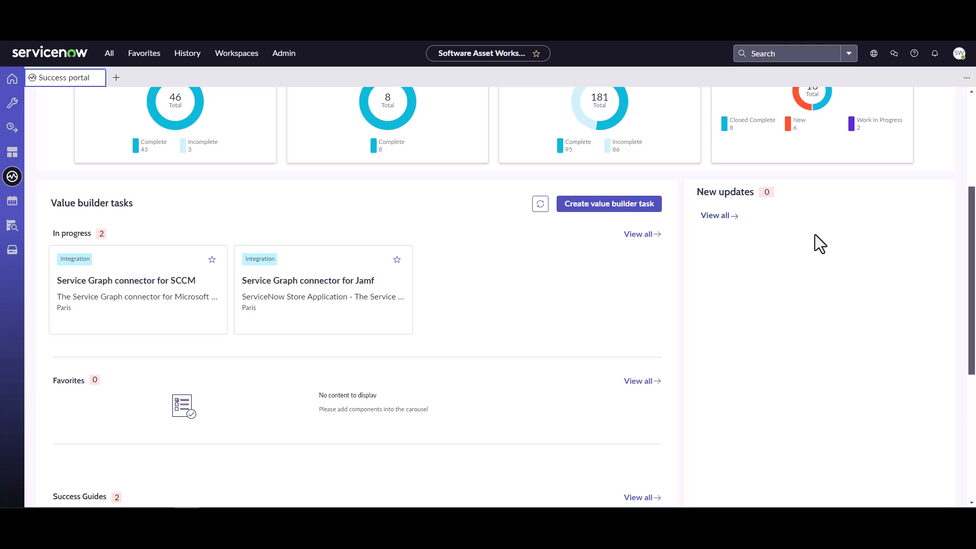
pyautogui.moveTo(828, 476)
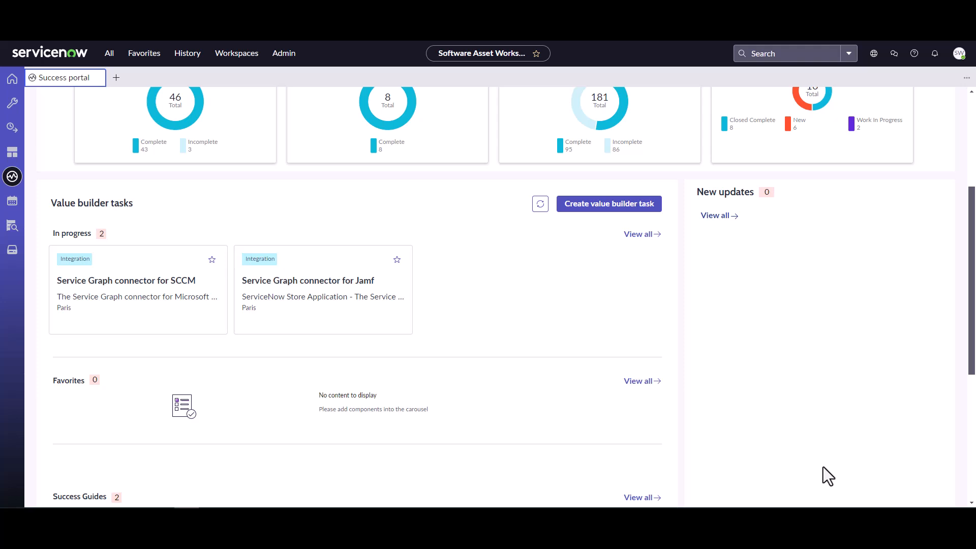
pyautogui.moveTo(898, 372)
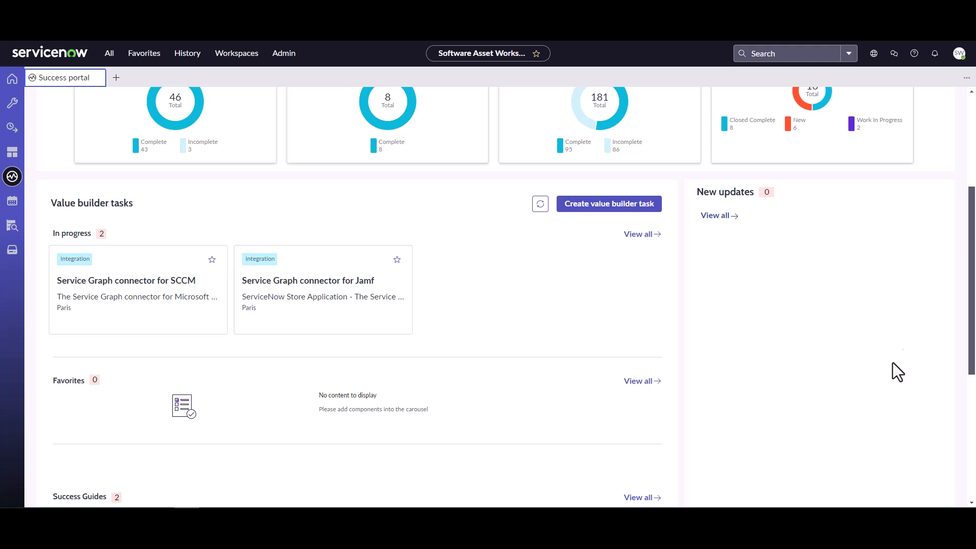
pyautogui.moveTo(861, 205)
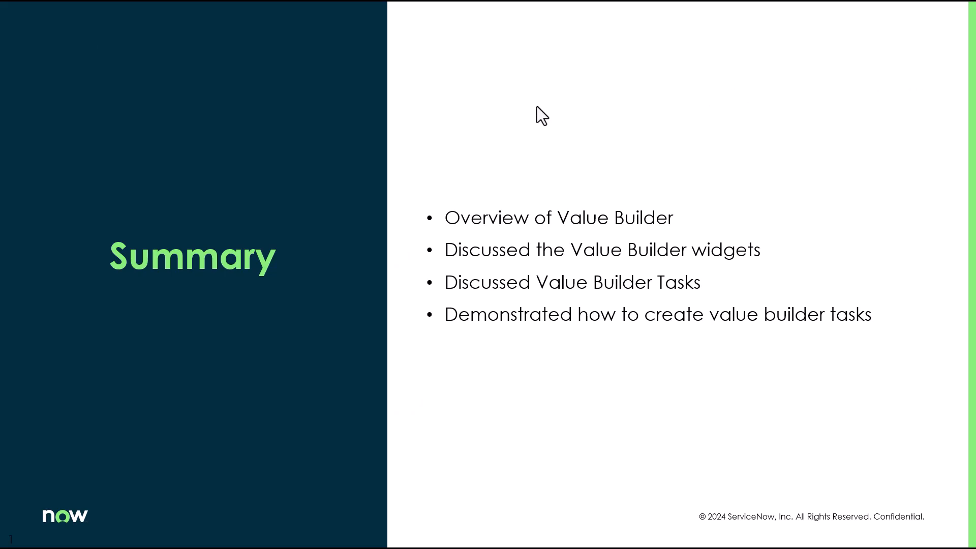
# Step: Advance from the Summary slide to the More information slide with documentation links
pyautogui.press('Right')
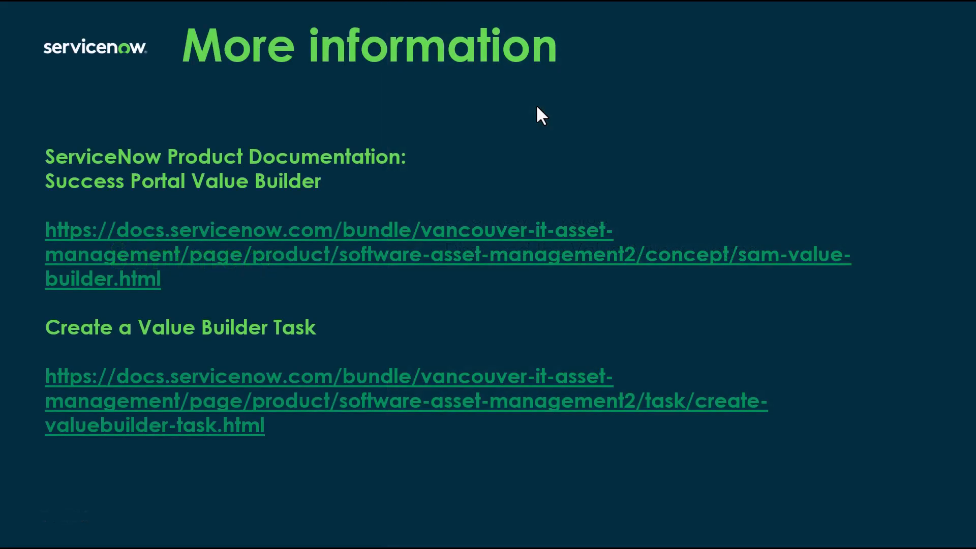